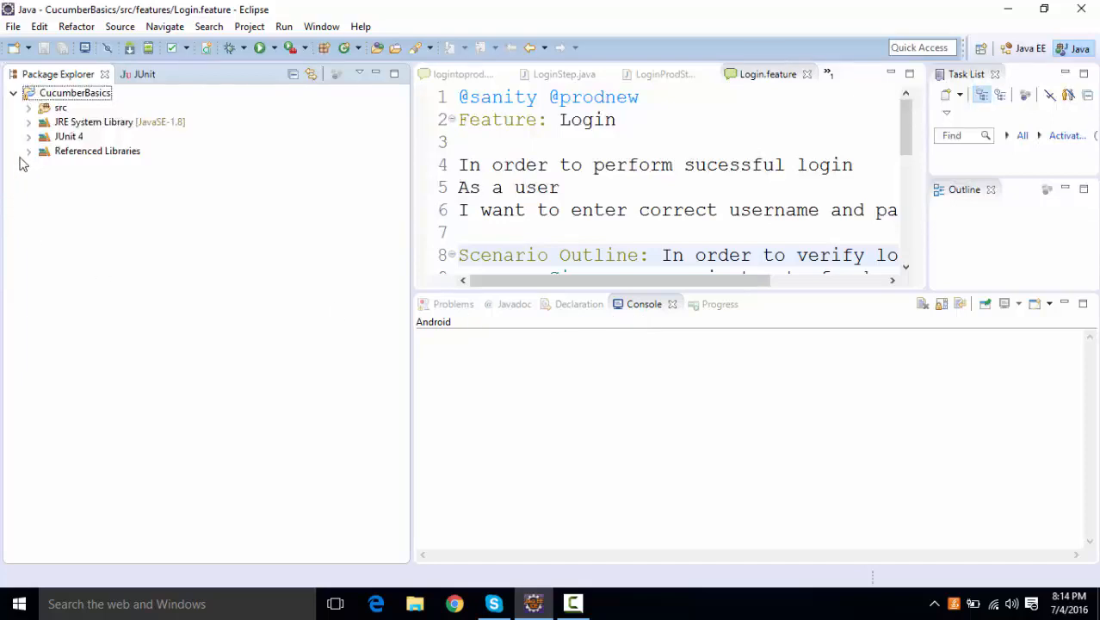
Remove cucumber-junit-1.2.4.jar from the CucumberBasics build path via Referenced Libraries.
{"action": "left_click", "coordinate": [28, 151]}
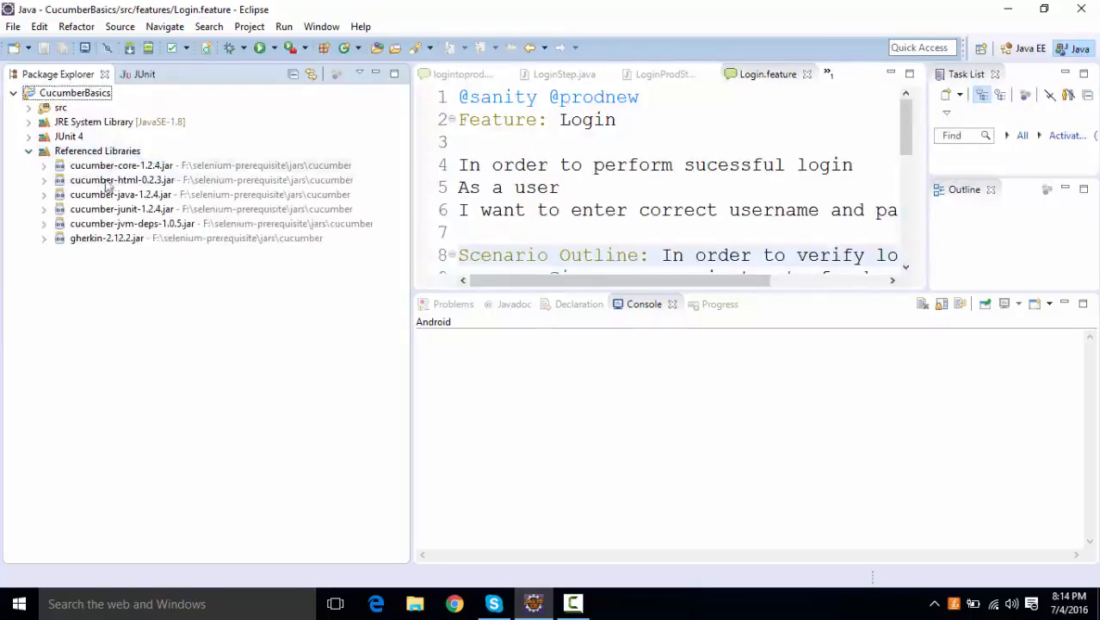
{"action": "left_click", "coordinate": [122, 208]}
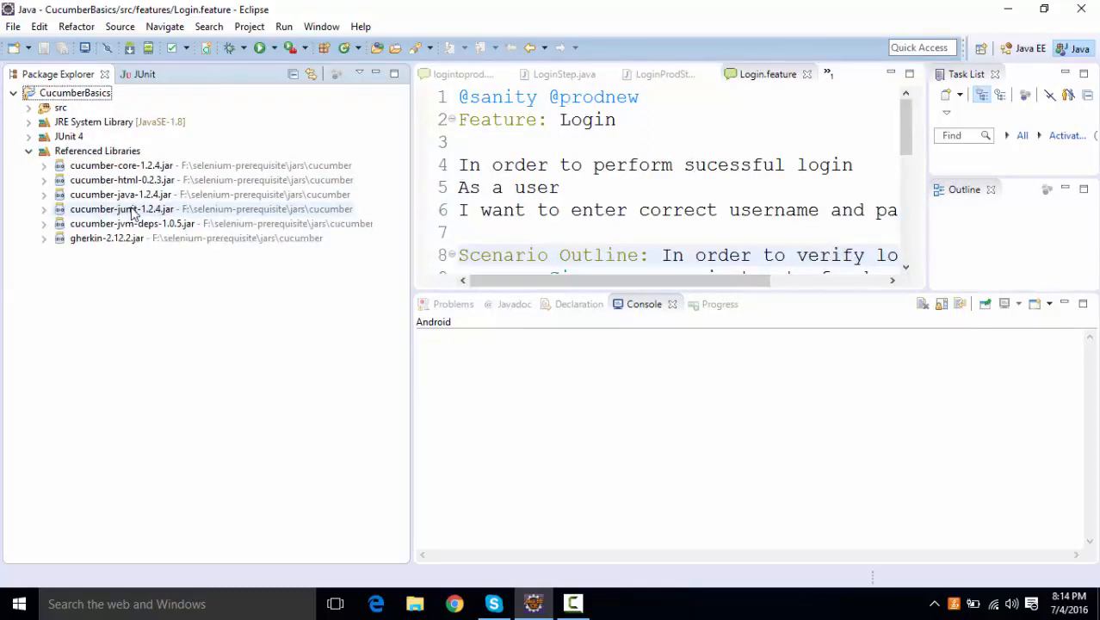
{"action": "right_click", "coordinate": [120, 208]}
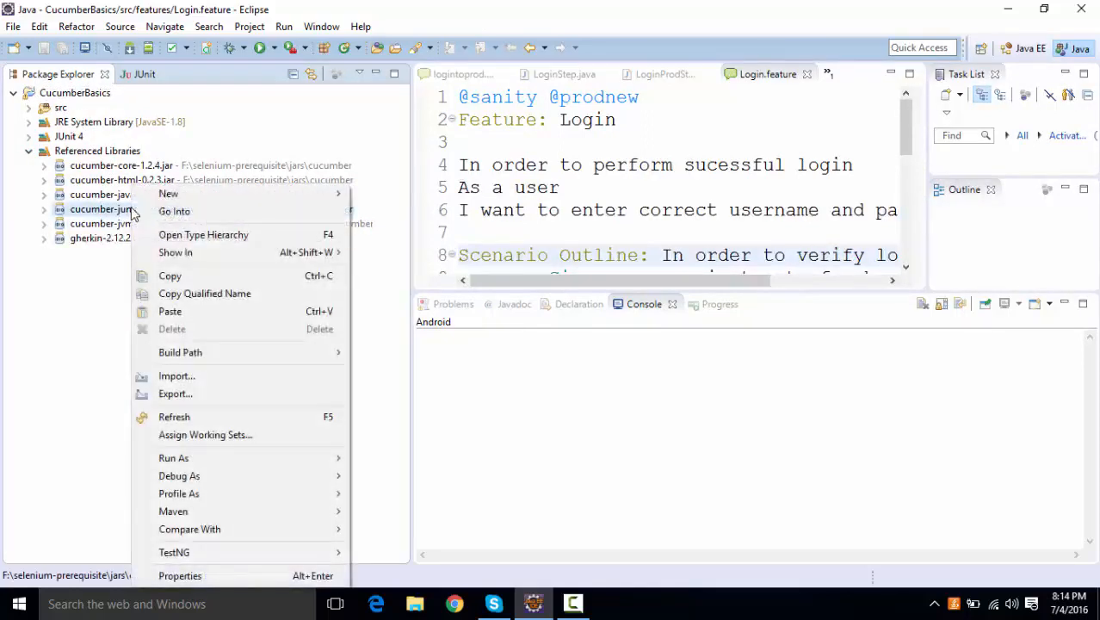
{"action": "mouse_move", "coordinate": [416, 359]}
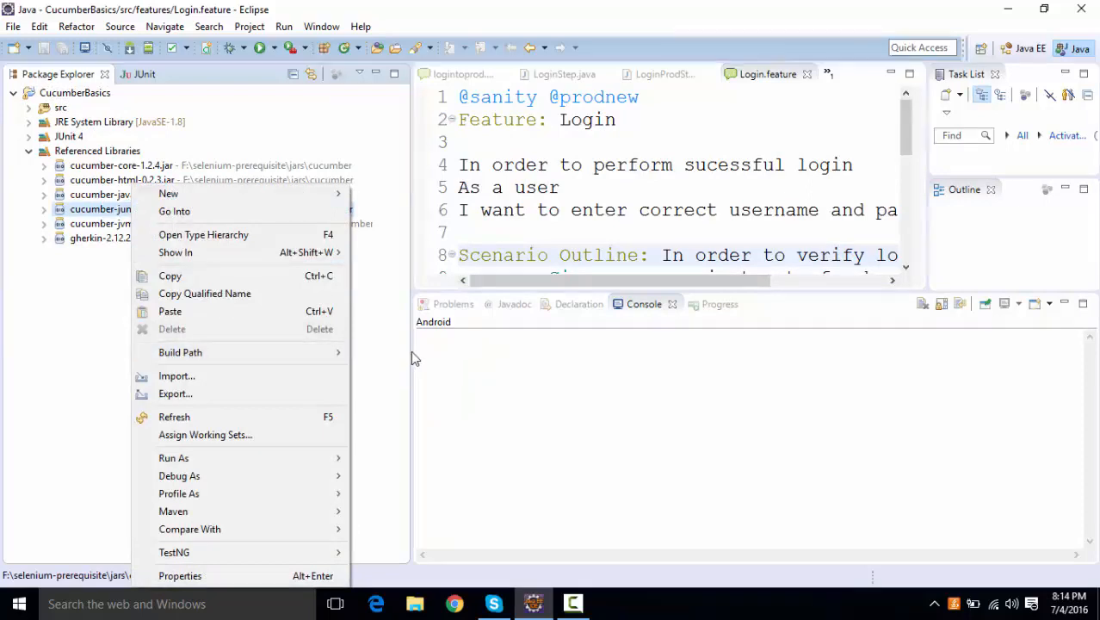
{"action": "mouse_move", "coordinate": [180, 352]}
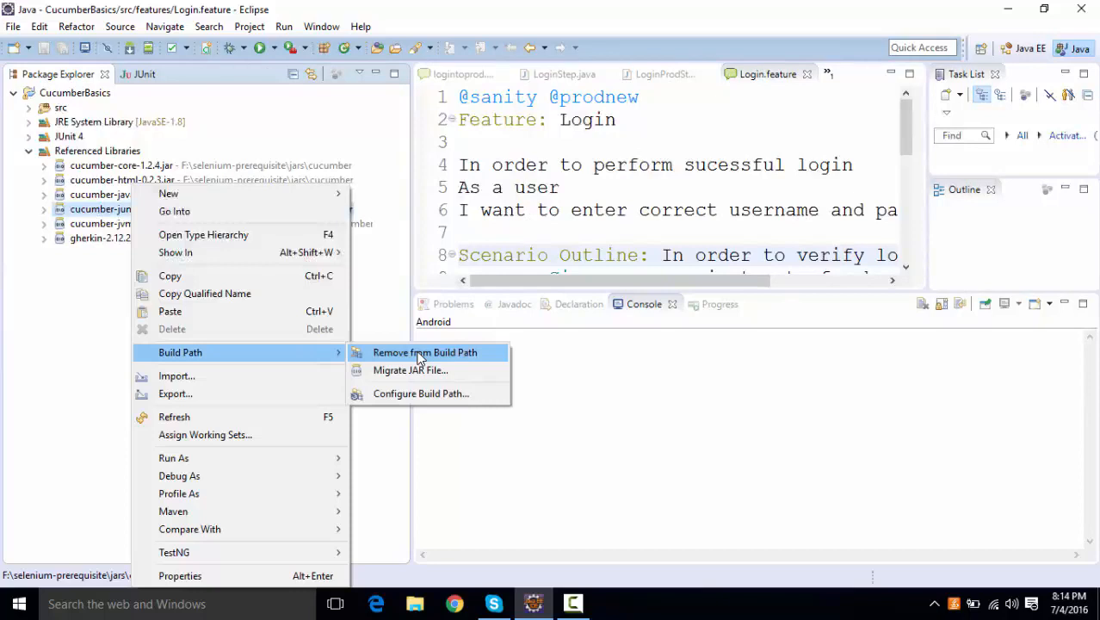
{"action": "left_click", "coordinate": [424, 352]}
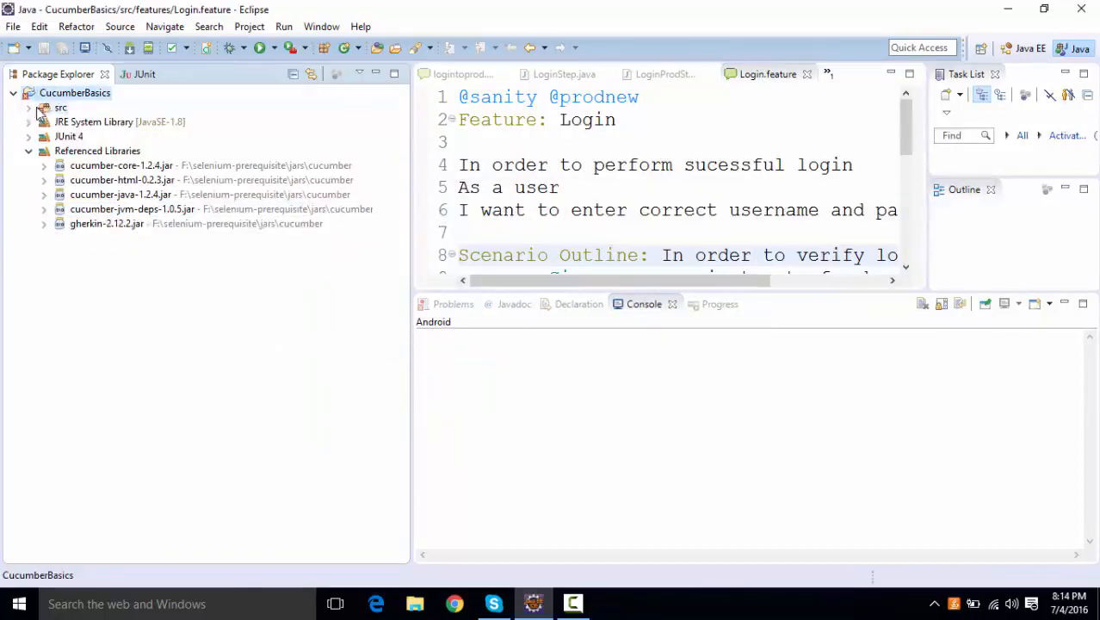
Open the RunCuke.java runner class from the src/runner package.
{"action": "left_click", "coordinate": [30, 107]}
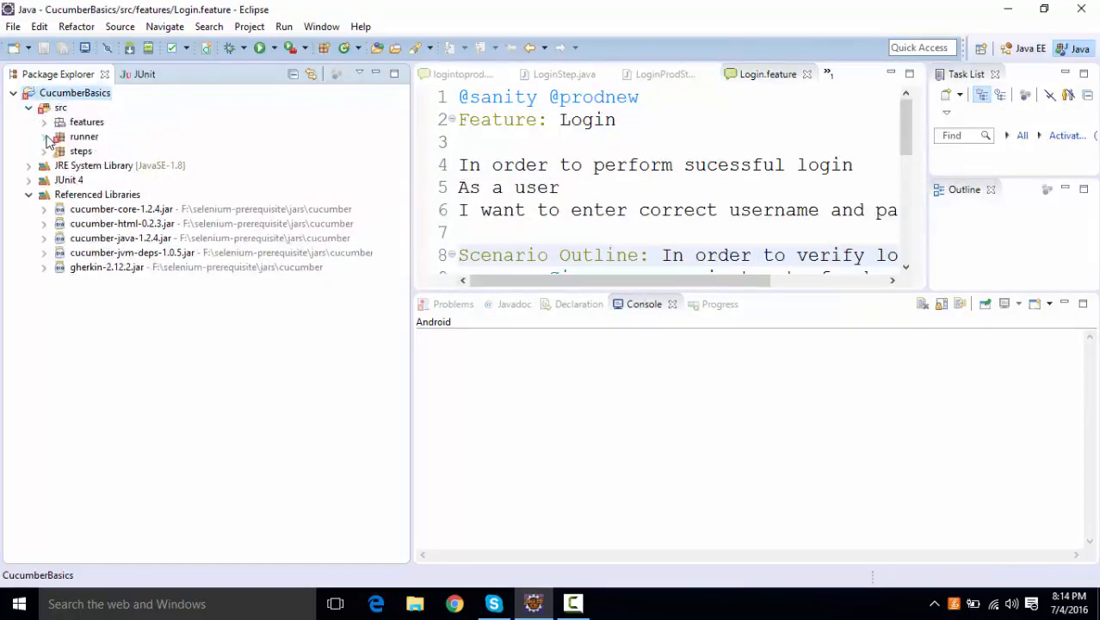
{"action": "left_click", "coordinate": [44, 136]}
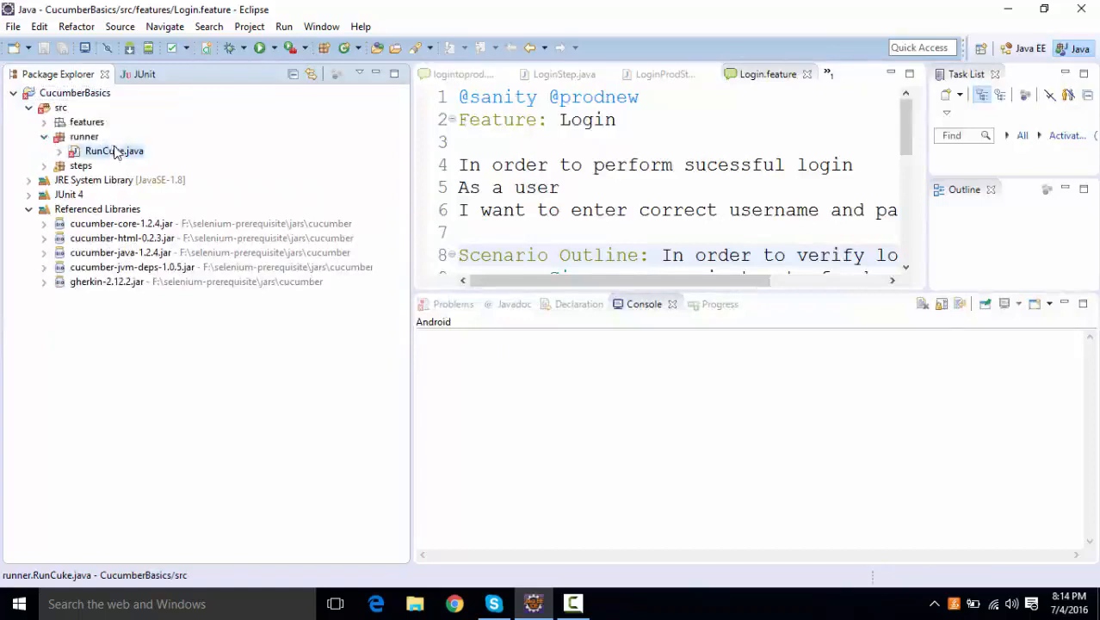
{"action": "double_click", "coordinate": [113, 151]}
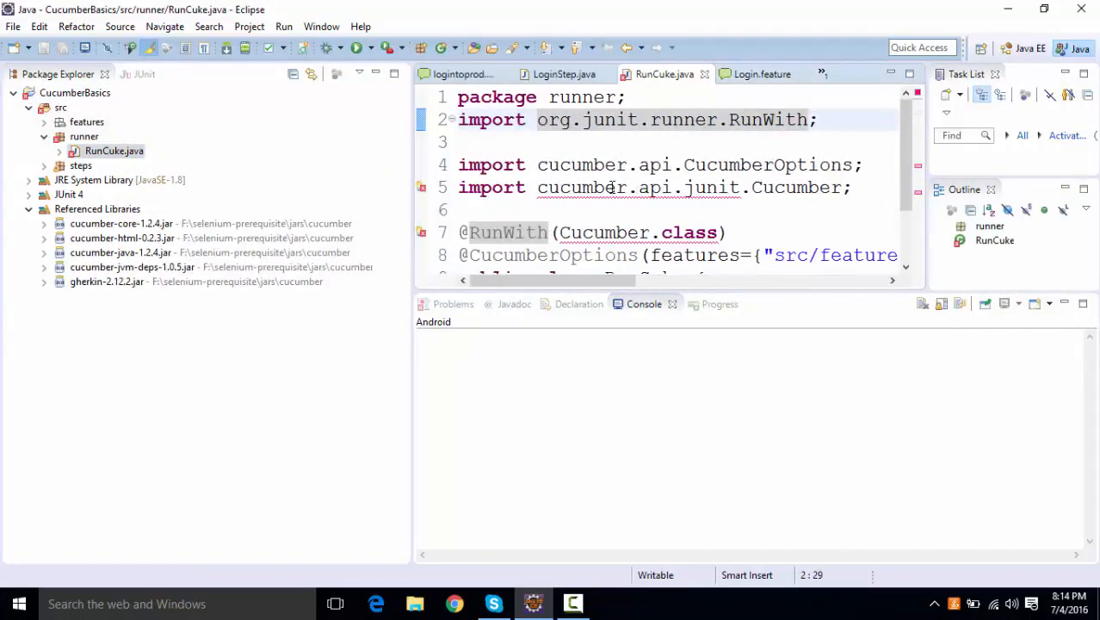
{"action": "scroll", "scroll_direction": "down", "scroll_amount": 3}
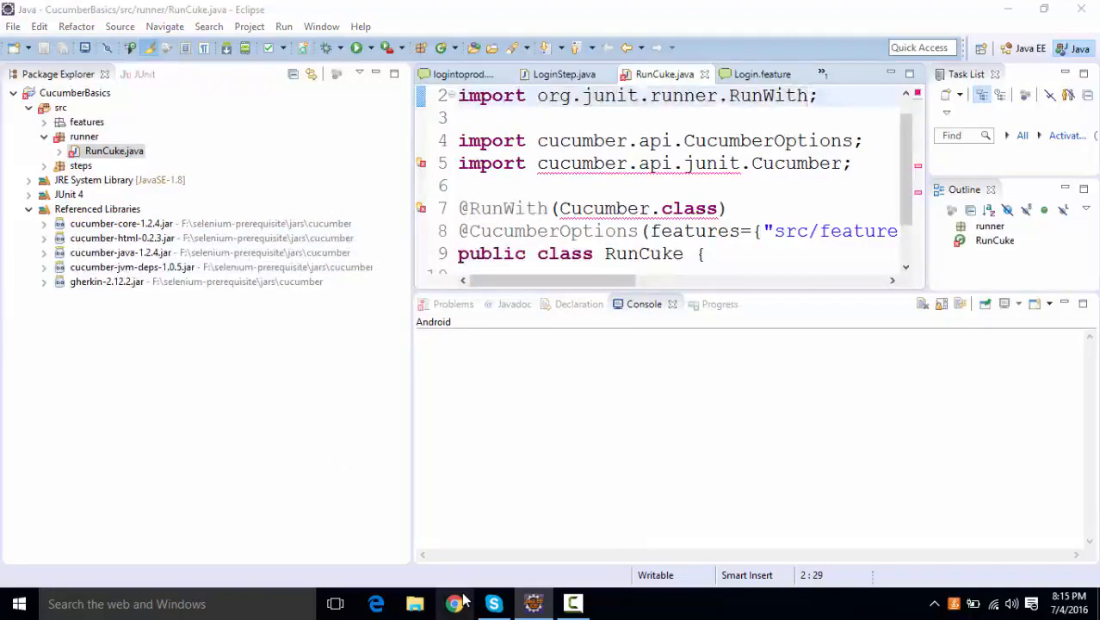
Search mvnrepository.com for cucumber testng and open the Cucumber JVM: TestNG artifact.
{"action": "left_click", "coordinate": [454, 602]}
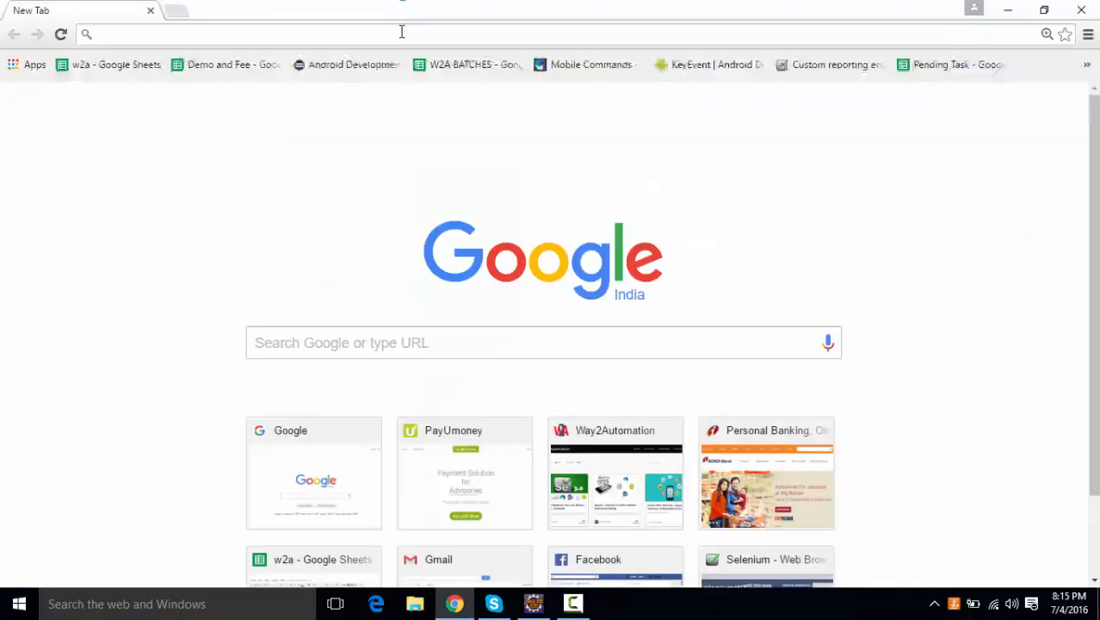
{"action": "type", "text": "mvnrepository.com"}
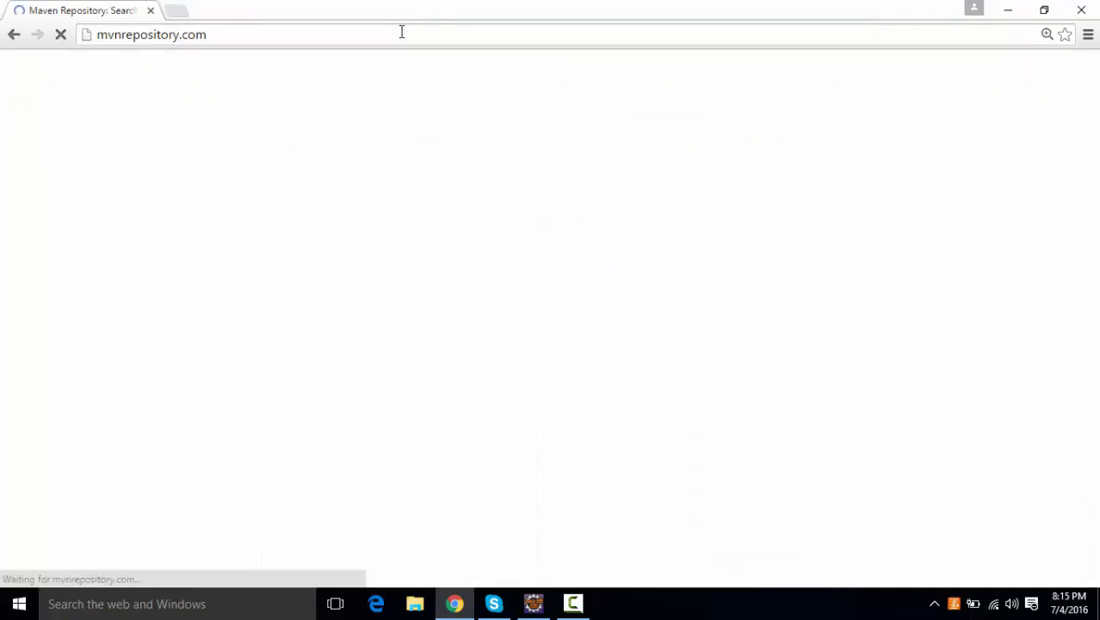
{"action": "type", "text": "cucumber testng"}
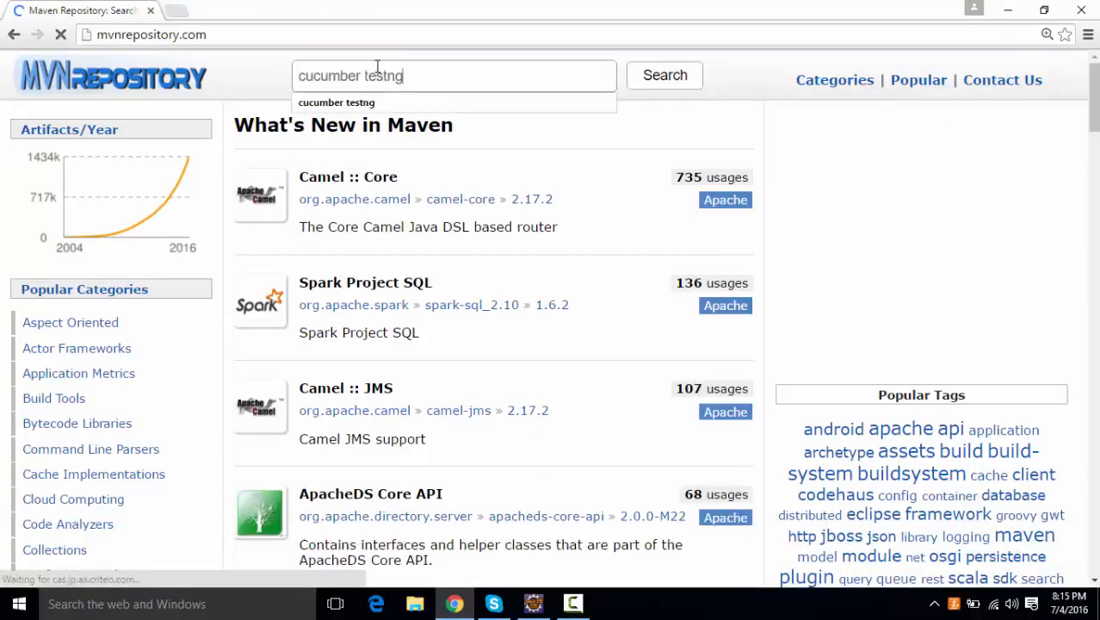
{"action": "left_click", "coordinate": [663, 75]}
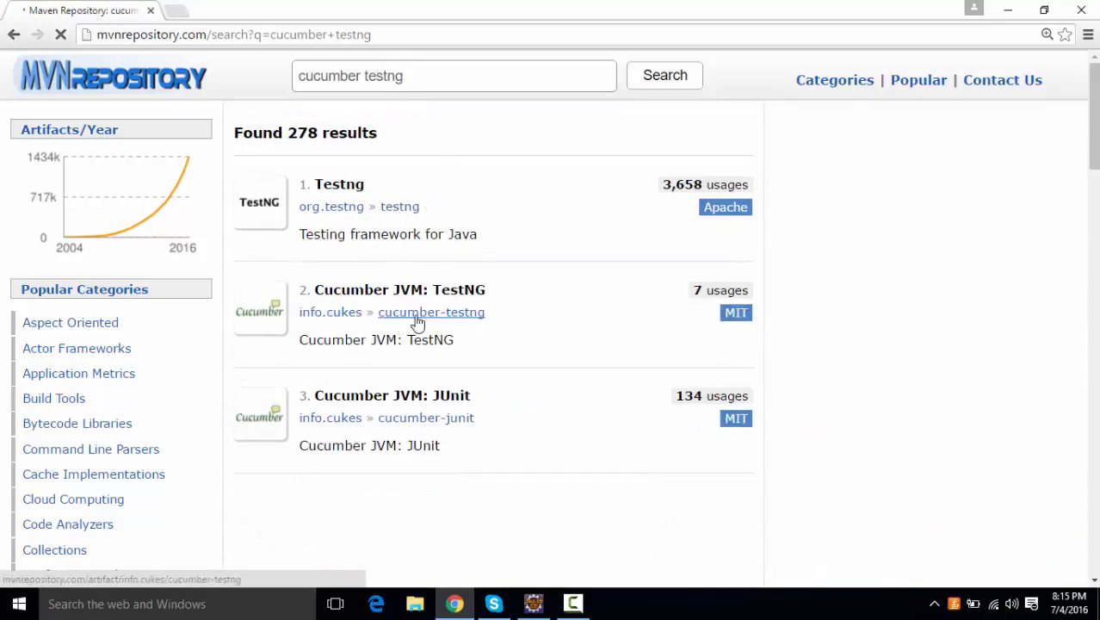
{"action": "left_click", "coordinate": [430, 311]}
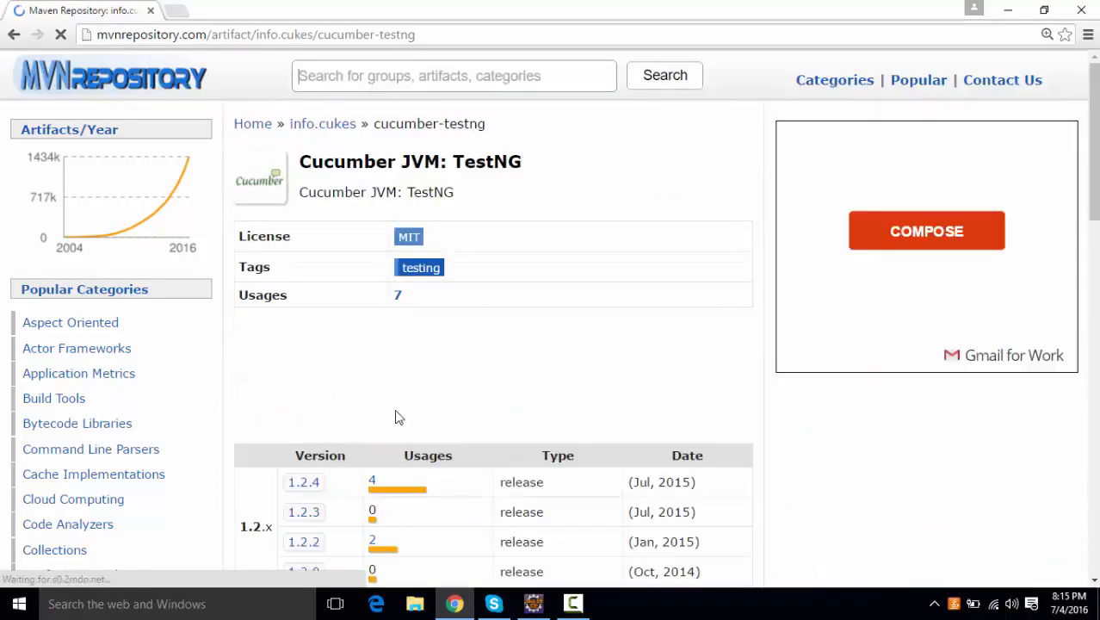
Download the cucumber-testng 1.2.4 jar from Maven Central and show it in its folder.
{"action": "scroll", "scroll_direction": "down", "scroll_amount": 3}
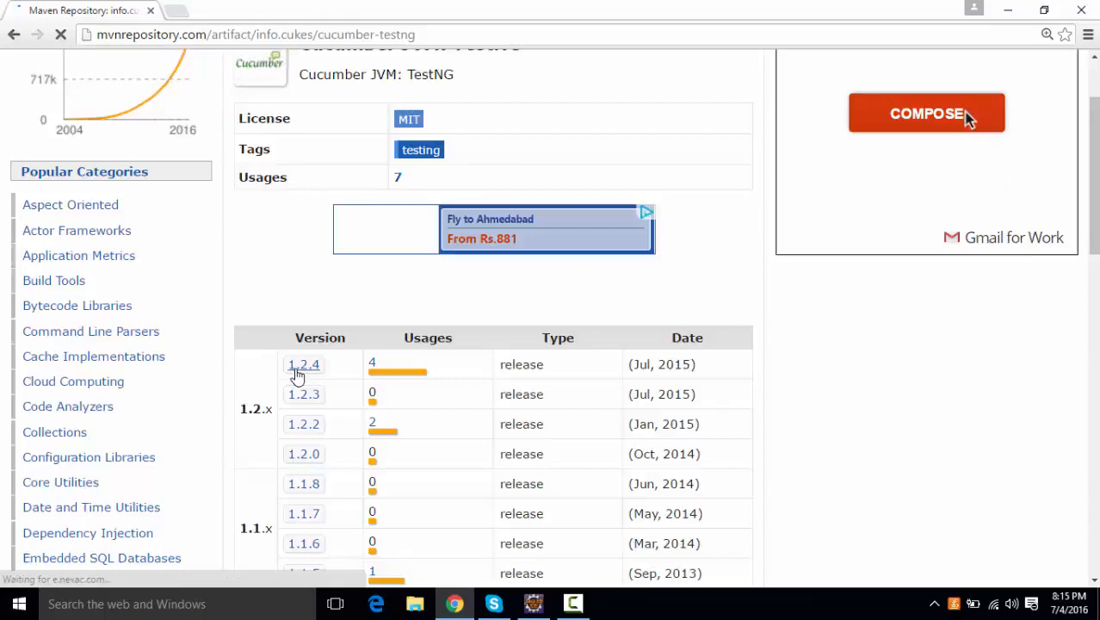
{"action": "left_click", "coordinate": [303, 364]}
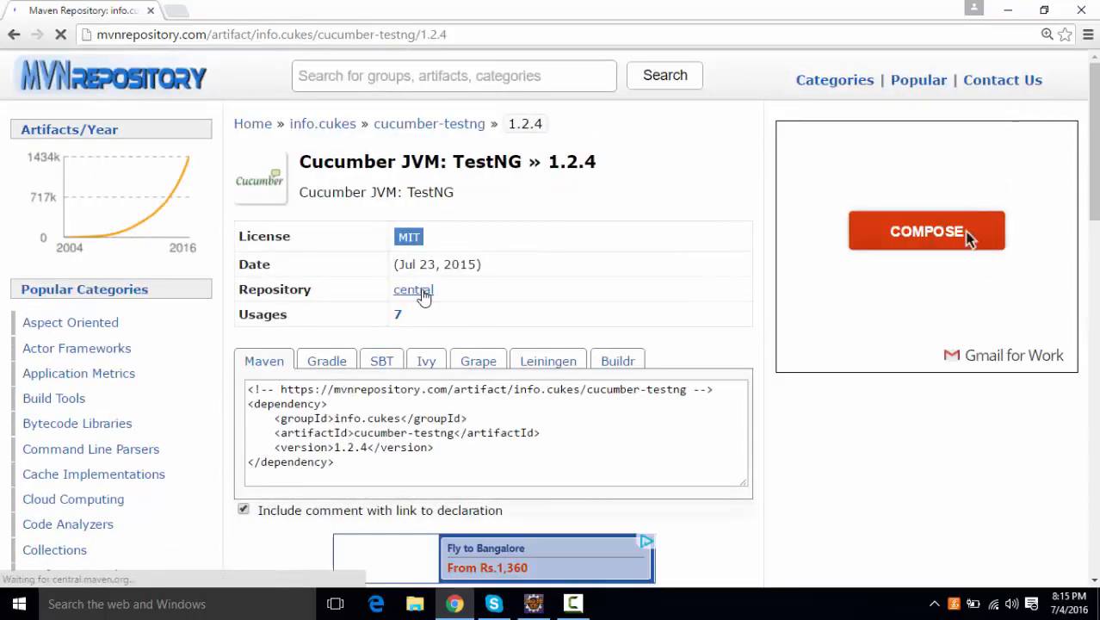
{"action": "left_click", "coordinate": [413, 289]}
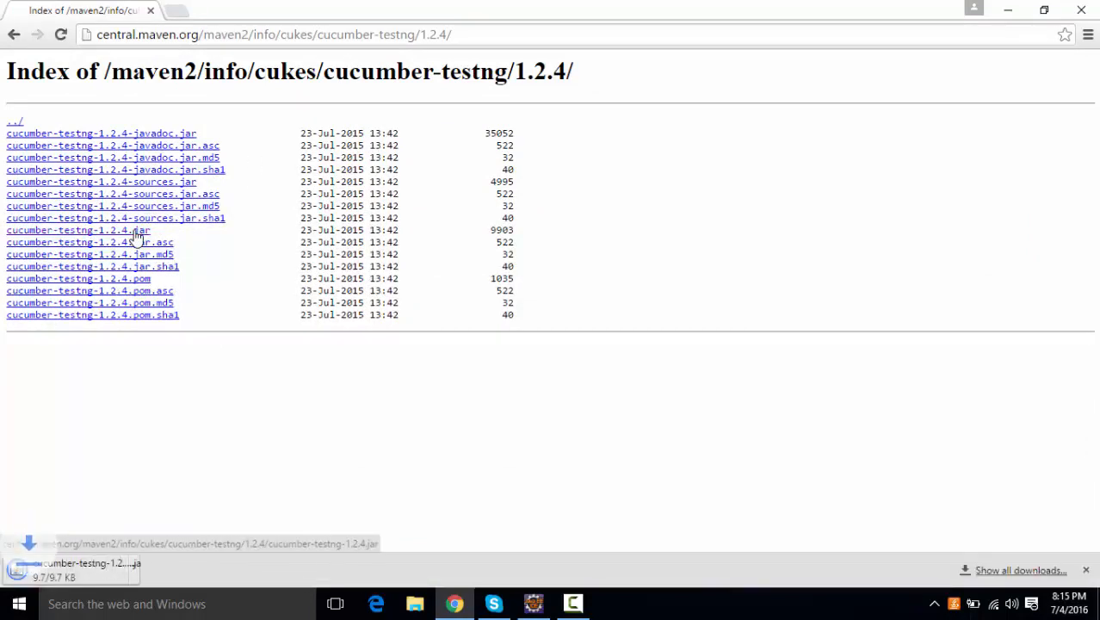
{"action": "mouse_move", "coordinate": [290, 570]}
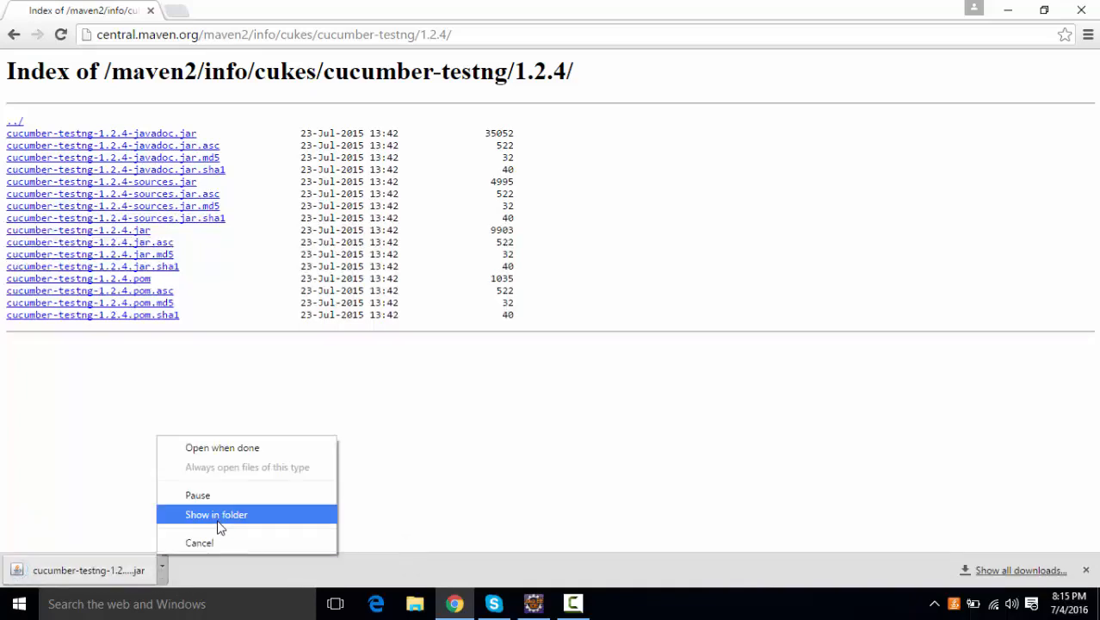
{"action": "left_click", "coordinate": [216, 514]}
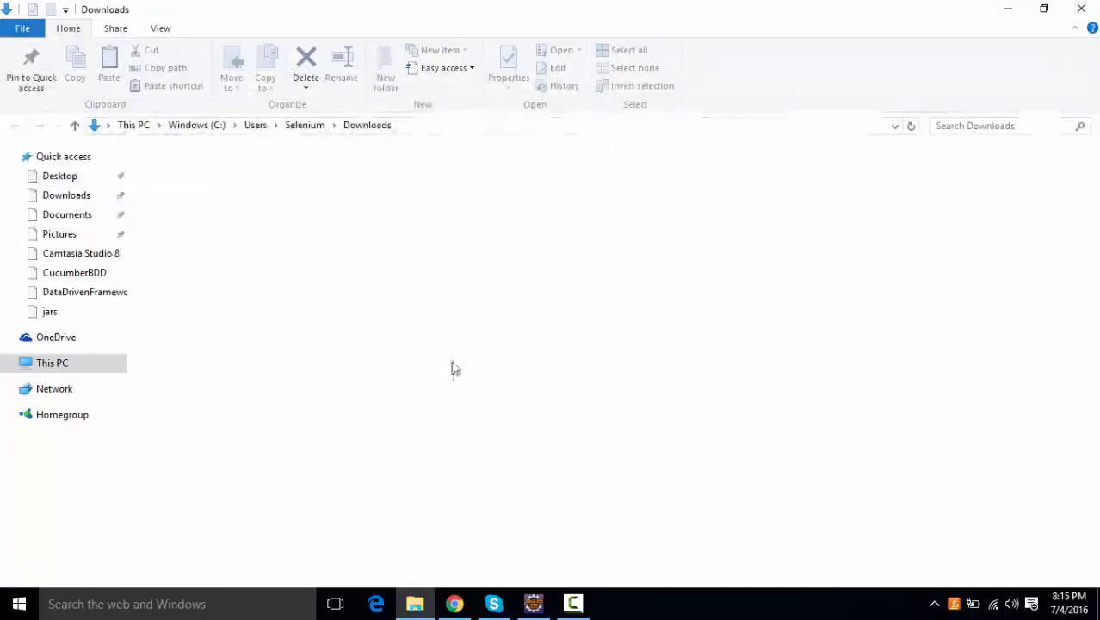
Browse F:\selenium-prerequisite\jars\cucumber to confirm cucumber-testng-1.2.4 is stored there, then return to Eclipse.
{"action": "left_click", "coordinate": [215, 174]}
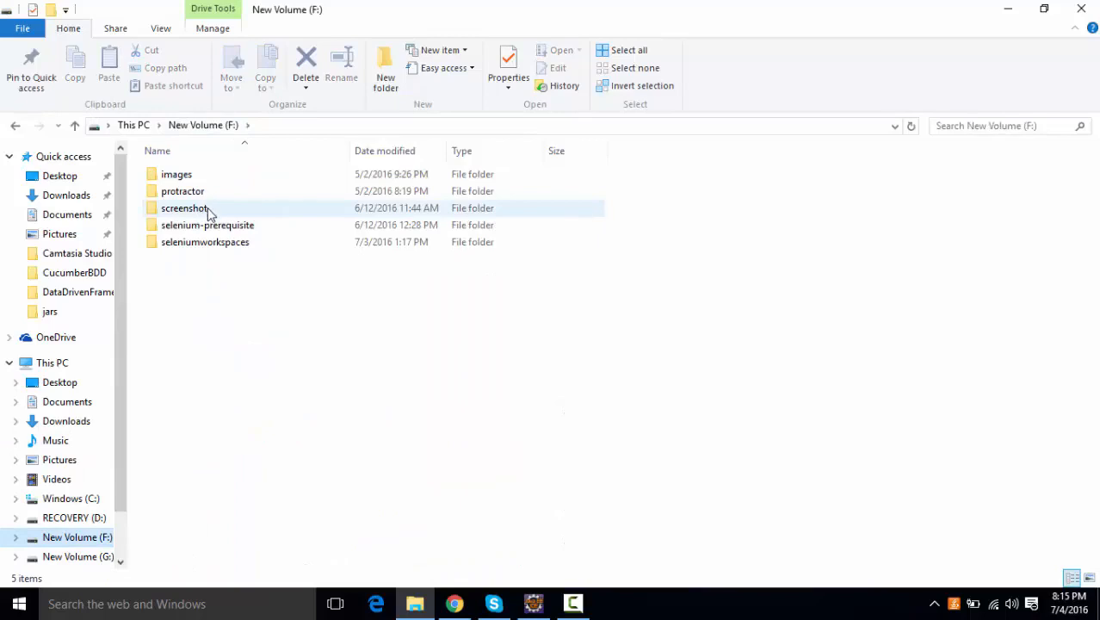
{"action": "double_click", "coordinate": [207, 224]}
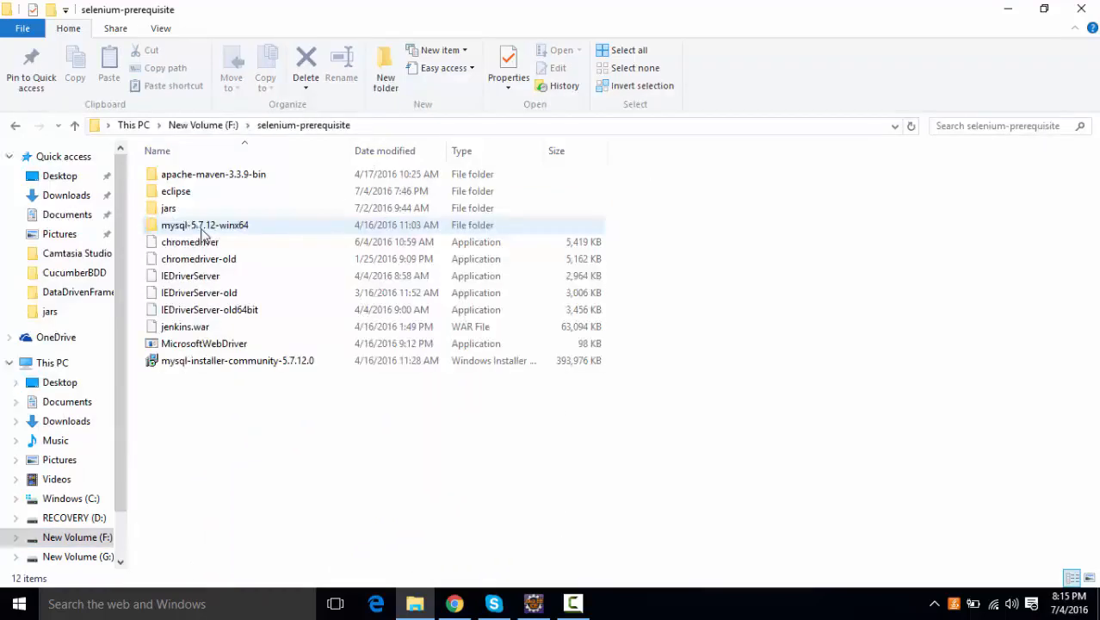
{"action": "double_click", "coordinate": [168, 207]}
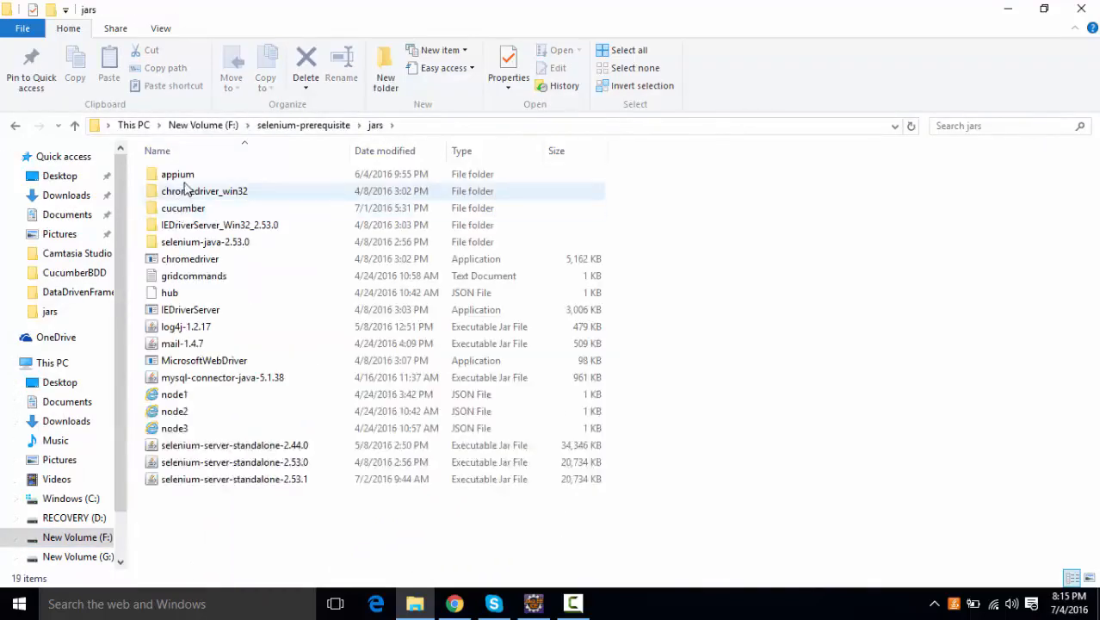
{"action": "left_click", "coordinate": [205, 241]}
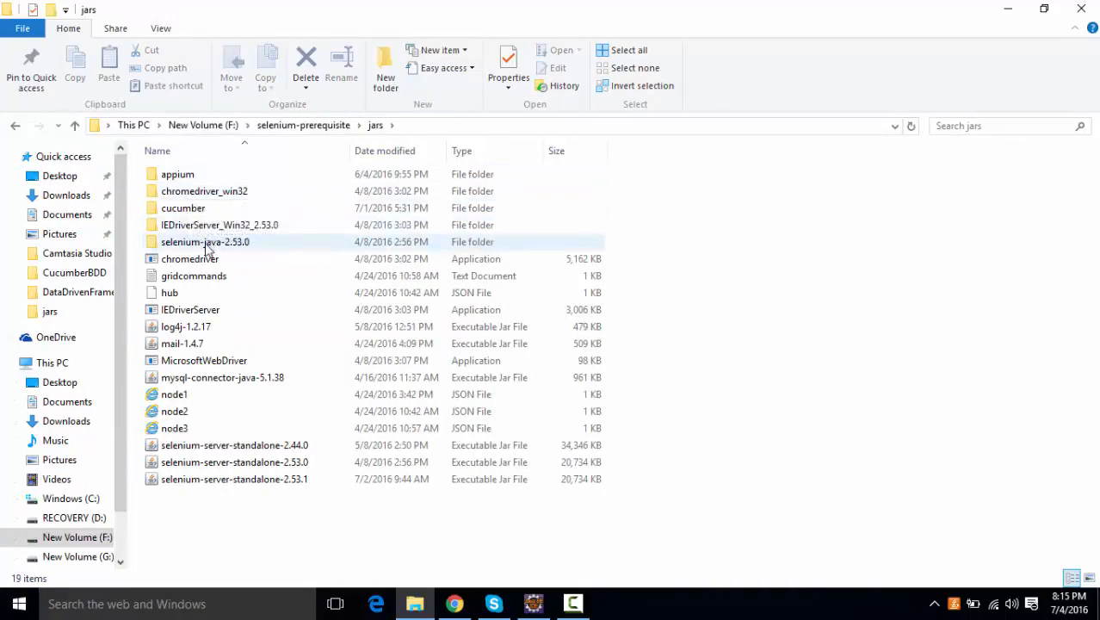
{"action": "double_click", "coordinate": [183, 208]}
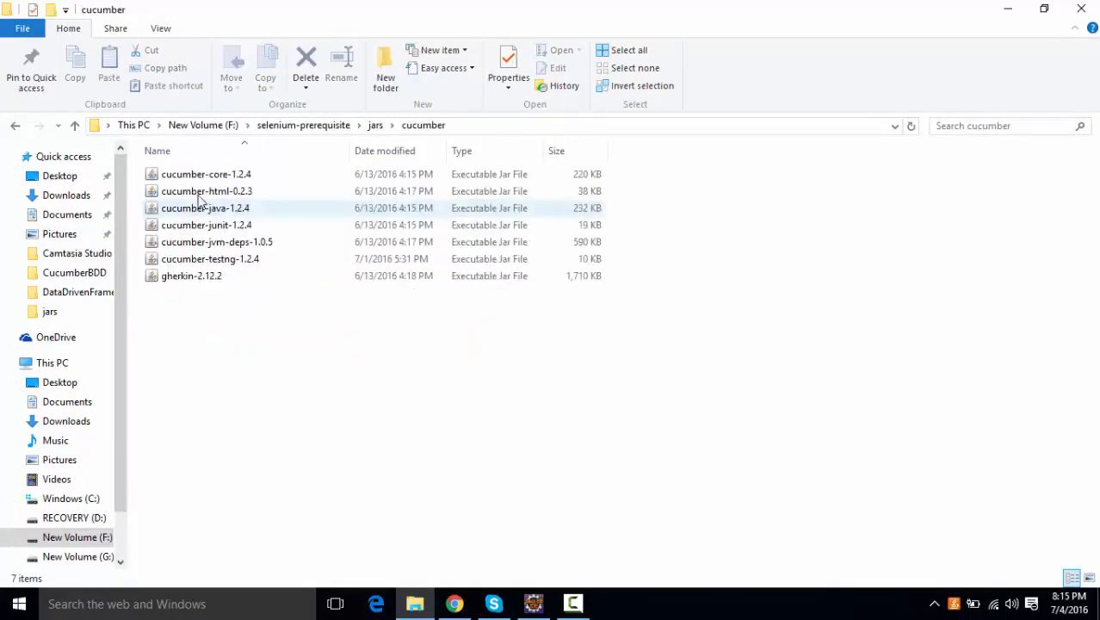
{"action": "left_click", "coordinate": [210, 258]}
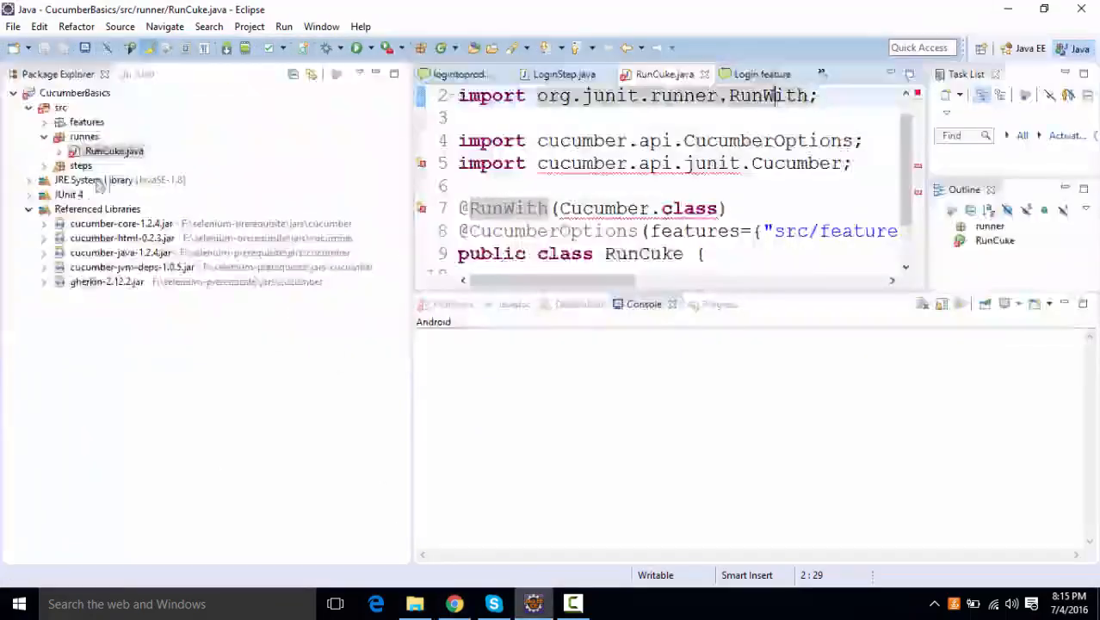
Add cucumber-testng-1.2.4.jar as an external jar to CucumberBasics and maximize the RunCuke editor.
{"action": "right_click", "coordinate": [75, 92]}
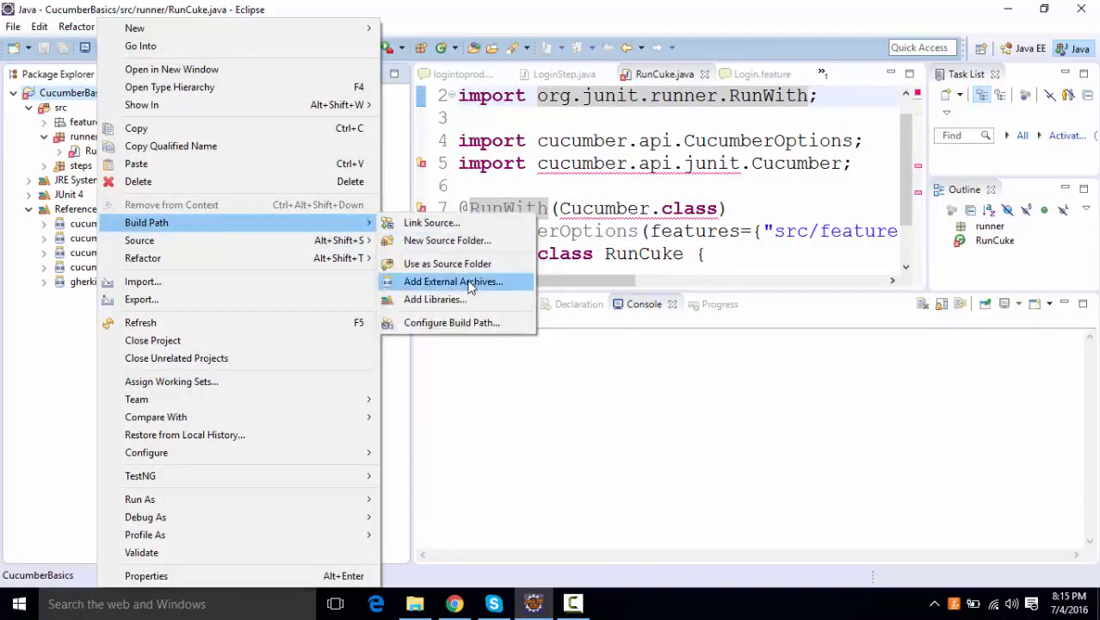
{"action": "left_click", "coordinate": [453, 281]}
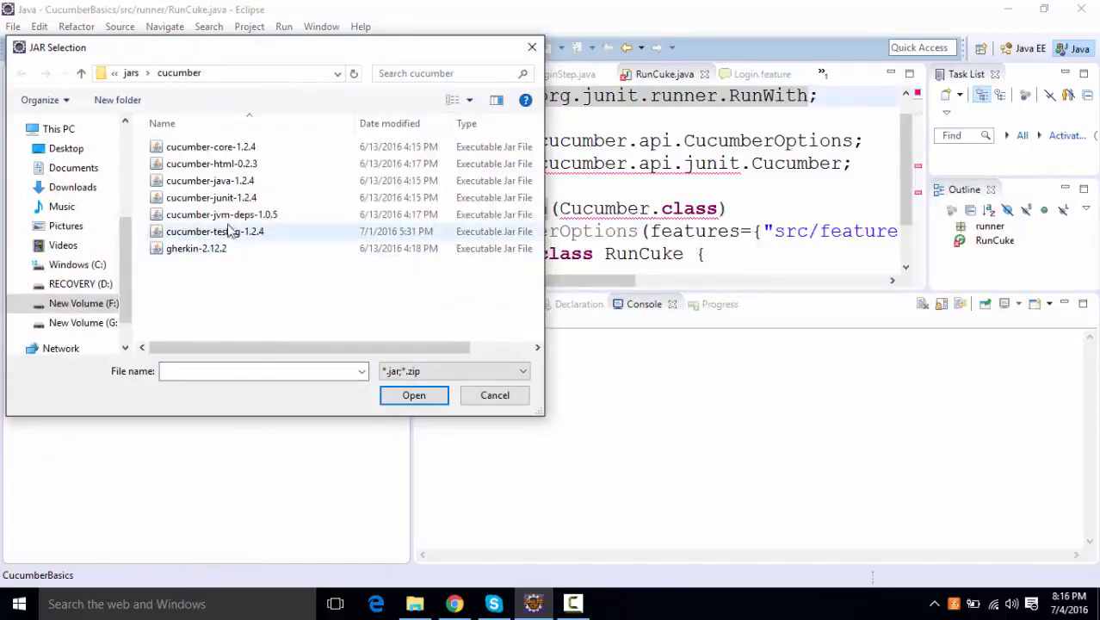
{"action": "left_click", "coordinate": [413, 395]}
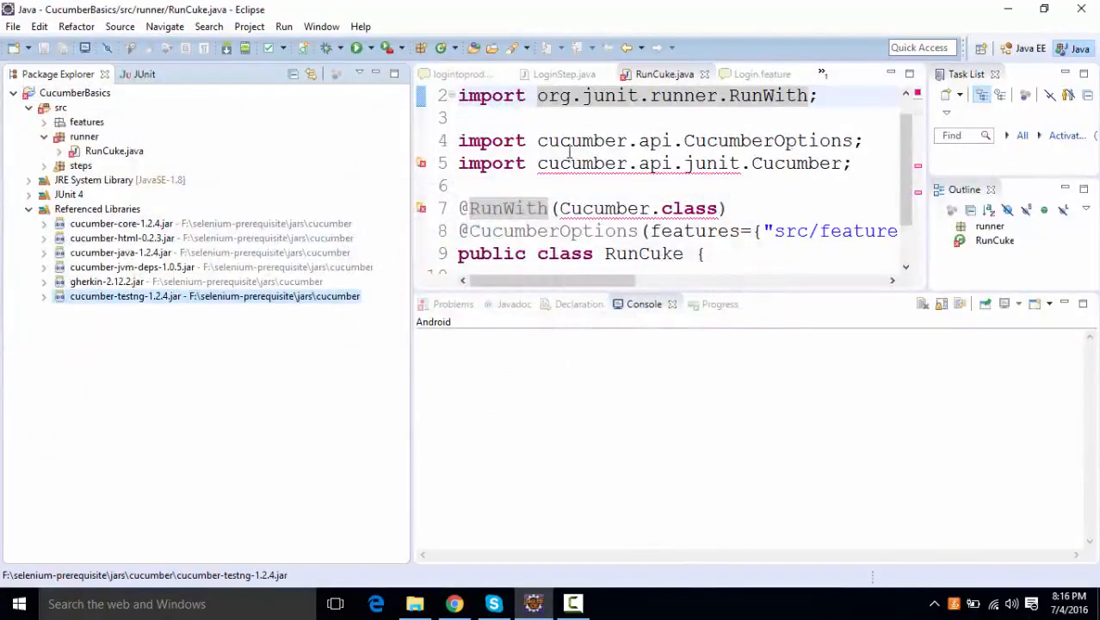
{"action": "double_click", "coordinate": [663, 74]}
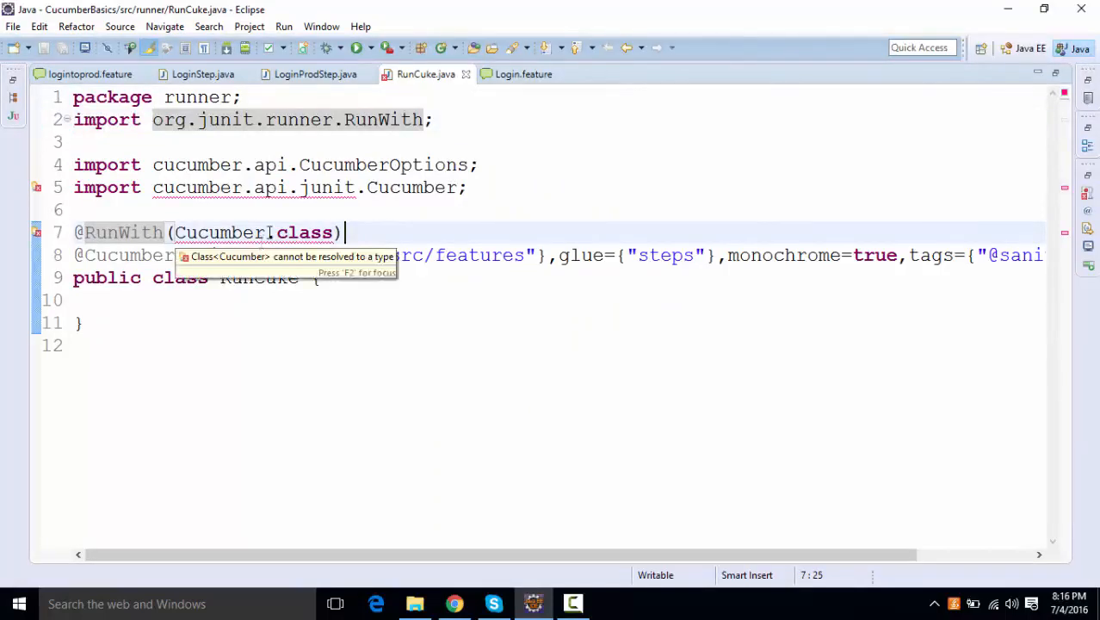
{"action": "left_click", "coordinate": [461, 210]}
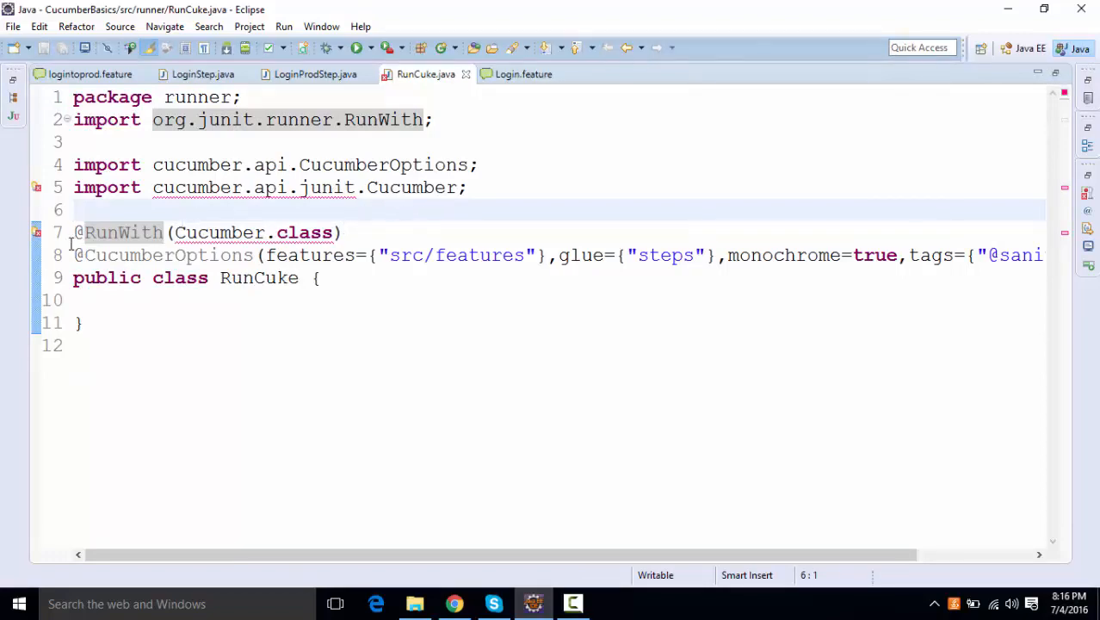
{"action": "type", "text": "//"}
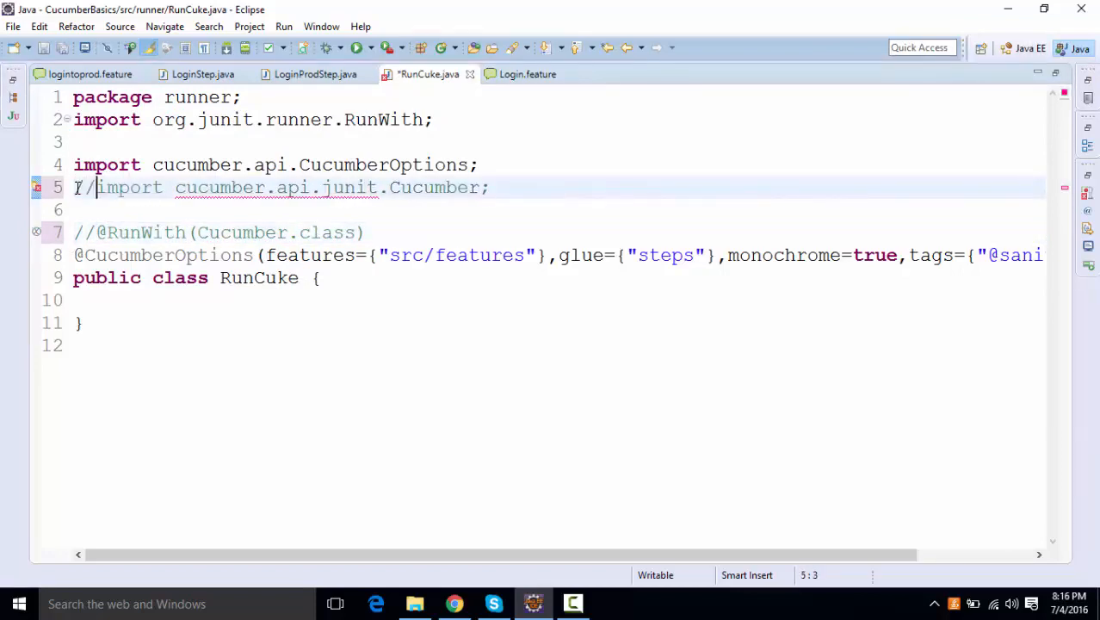
{"action": "key", "text": "ctrl+s"}
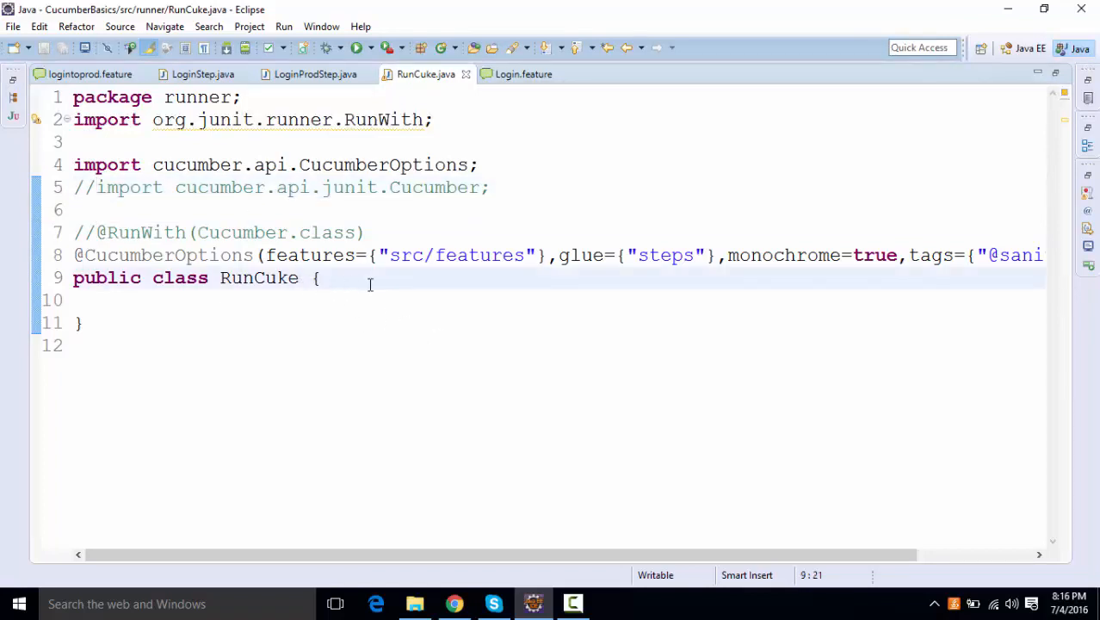
Make RunCuke extend AbstractTestNGCucumberTests and import it from cucumber.api.testng via quick fix.
{"action": "type", "text": "extends"}
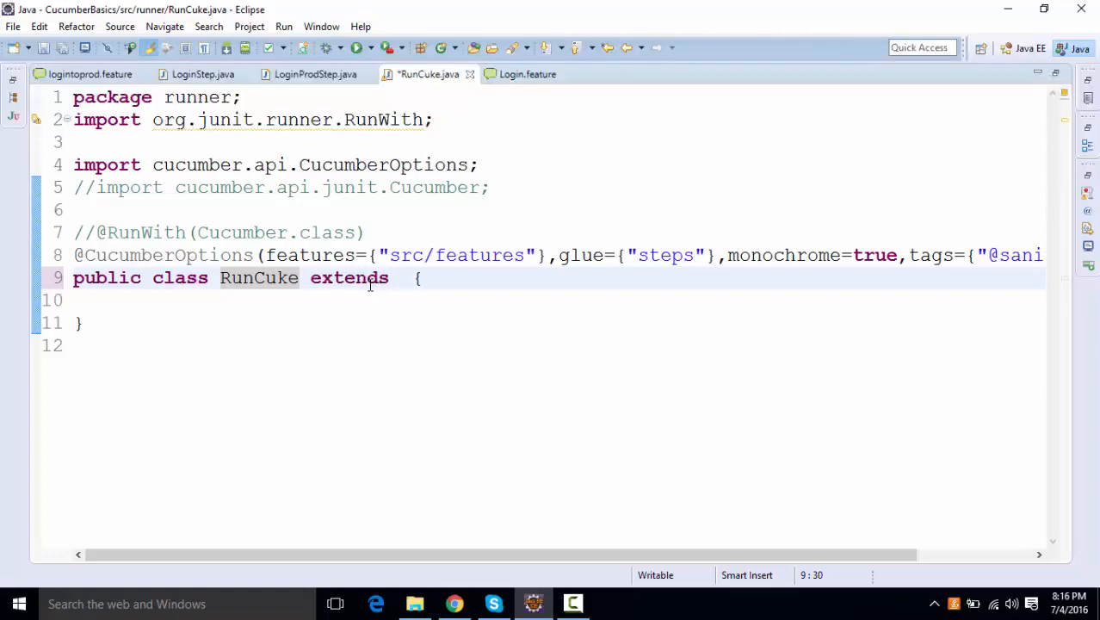
{"action": "type", "text": "Abs"}
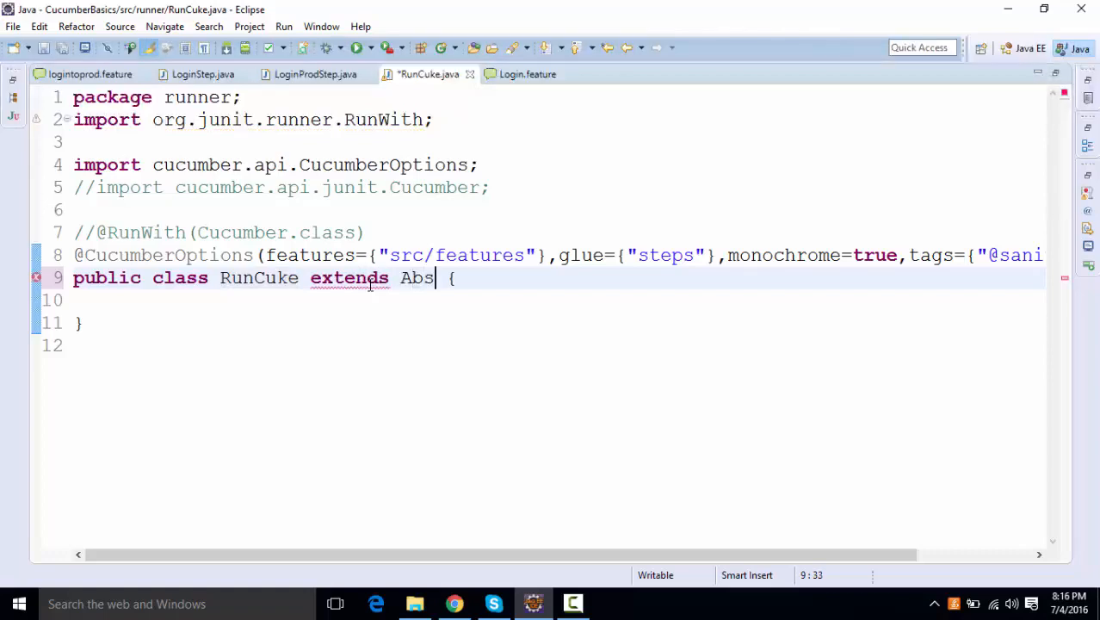
{"action": "type", "text": "tractT"}
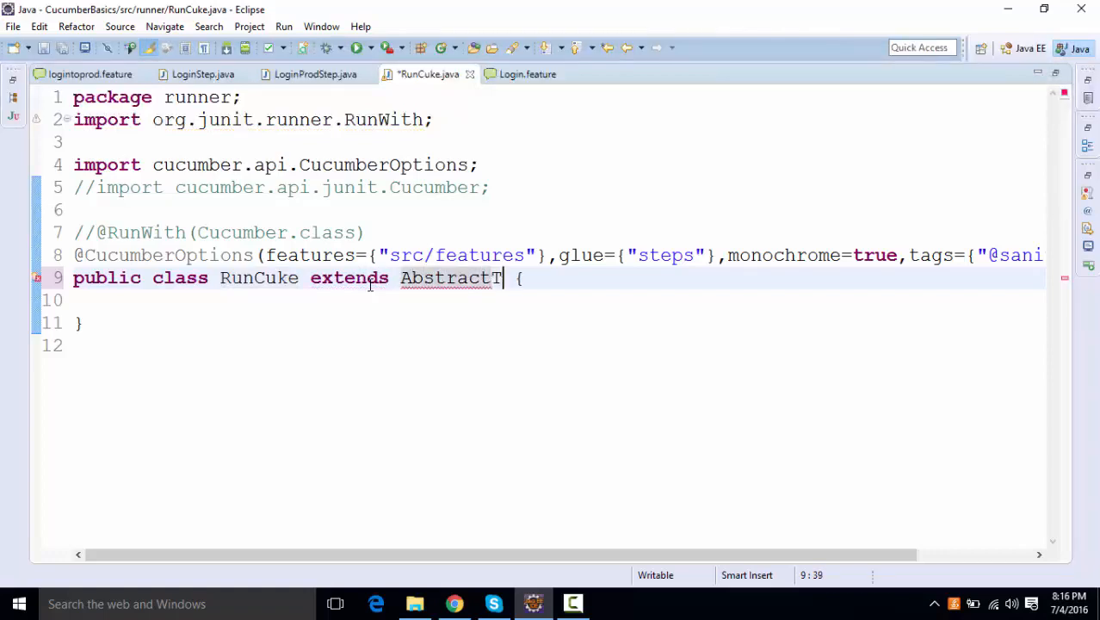
{"action": "type", "text": "estNGCucumberTests"}
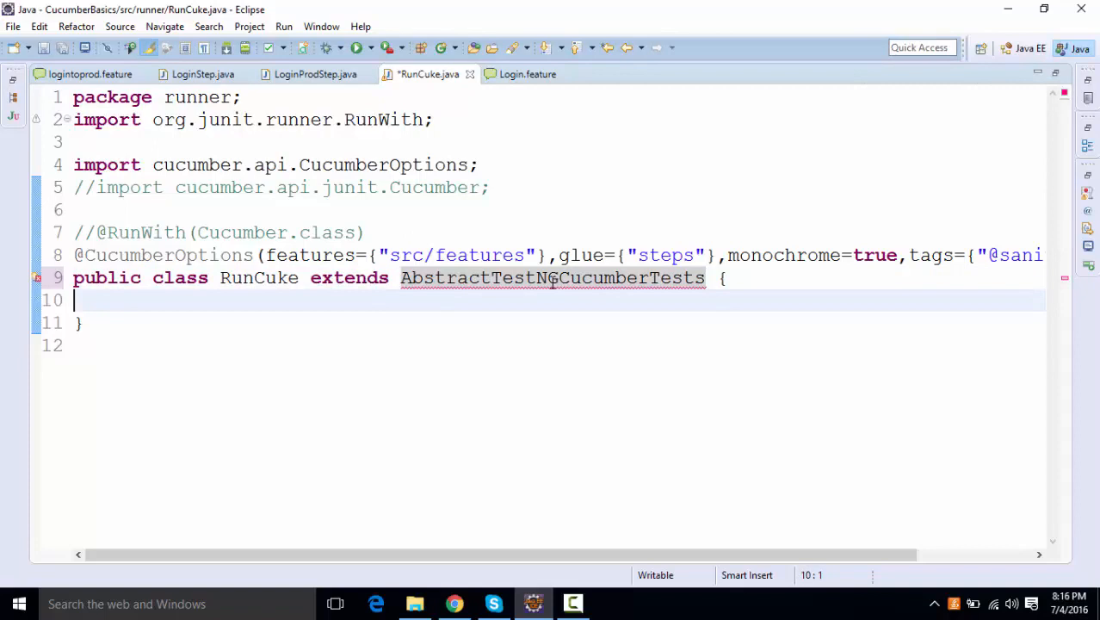
{"action": "left_click", "coordinate": [550, 277]}
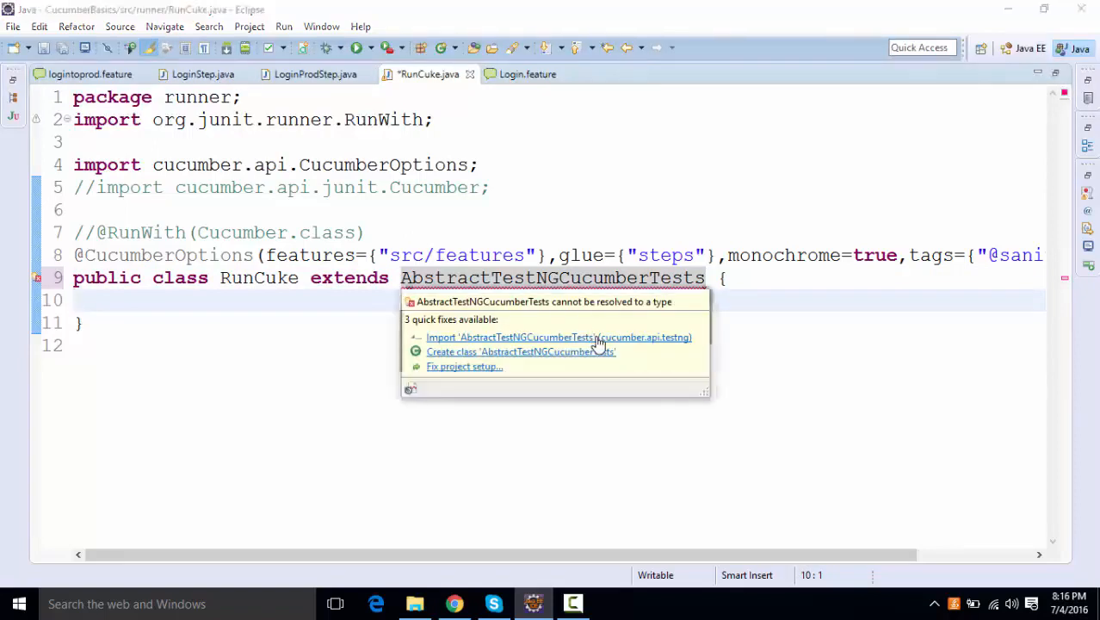
{"action": "left_click", "coordinate": [558, 336]}
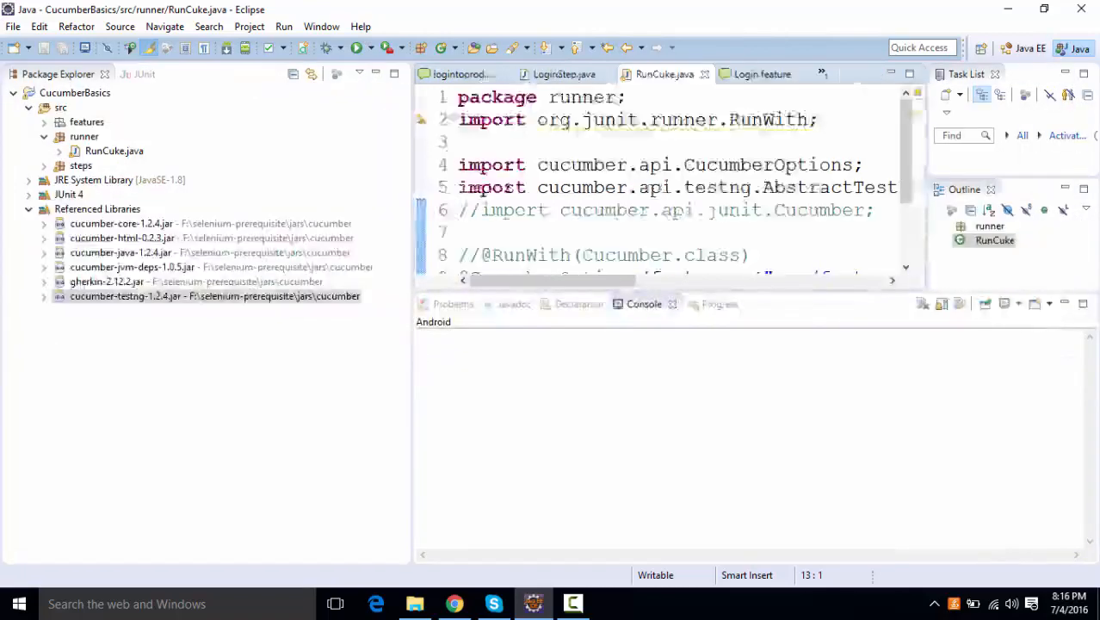
{"action": "right_click", "coordinate": [114, 150]}
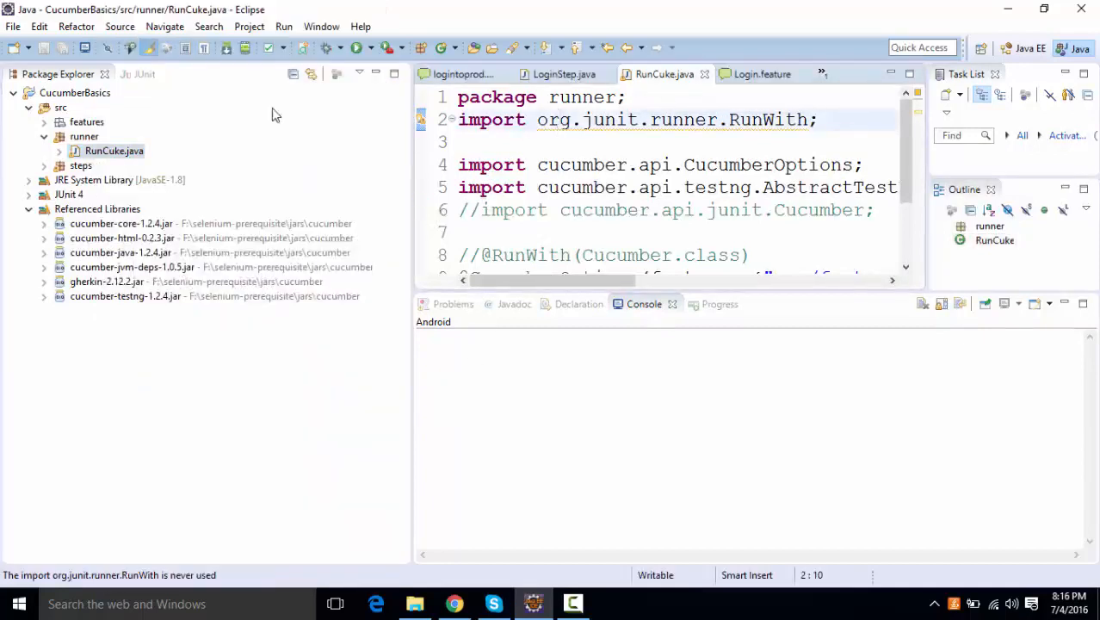
{"action": "mouse_move", "coordinate": [194, 151]}
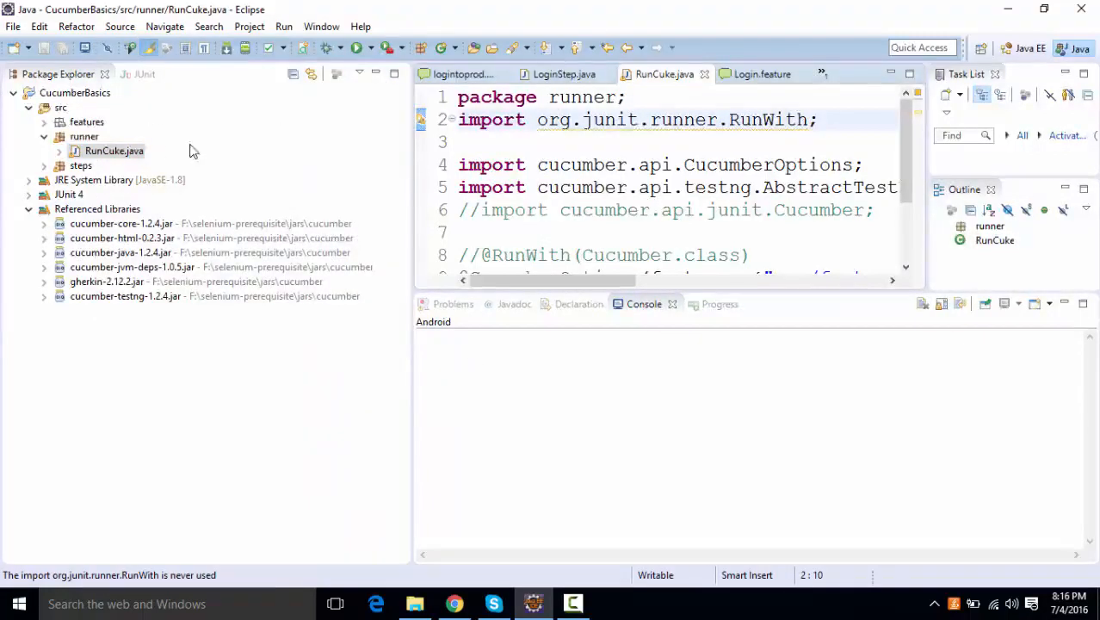
{"action": "left_click", "coordinate": [75, 92]}
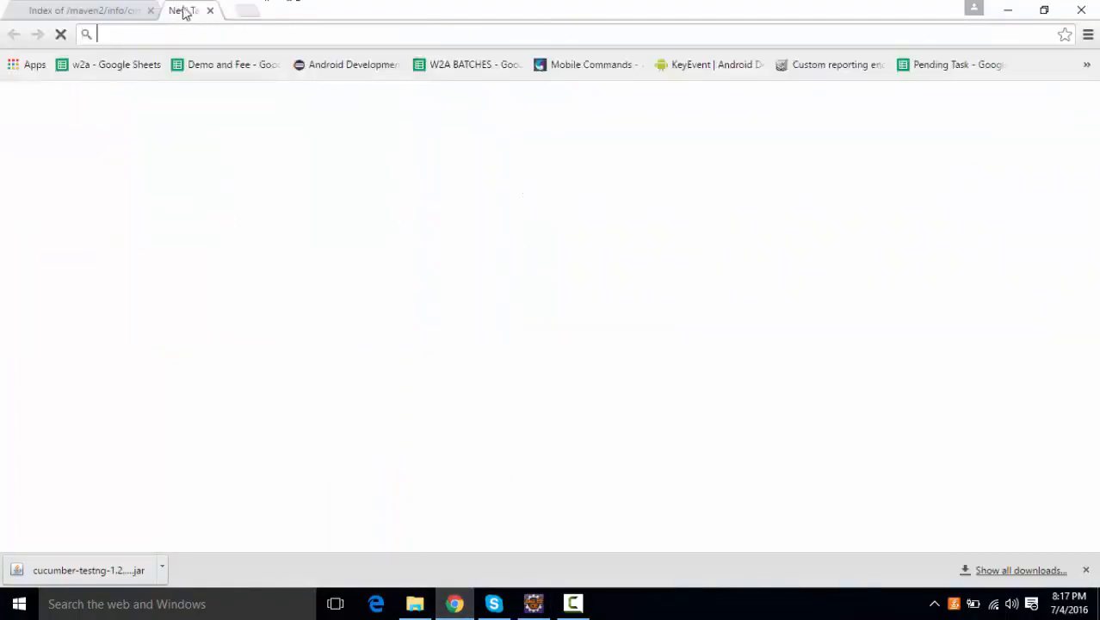
Visit testng.org's Download page and scroll to the Eclipse plug-in update site instructions.
{"action": "type", "text": "testng.org/doc/index.html"}
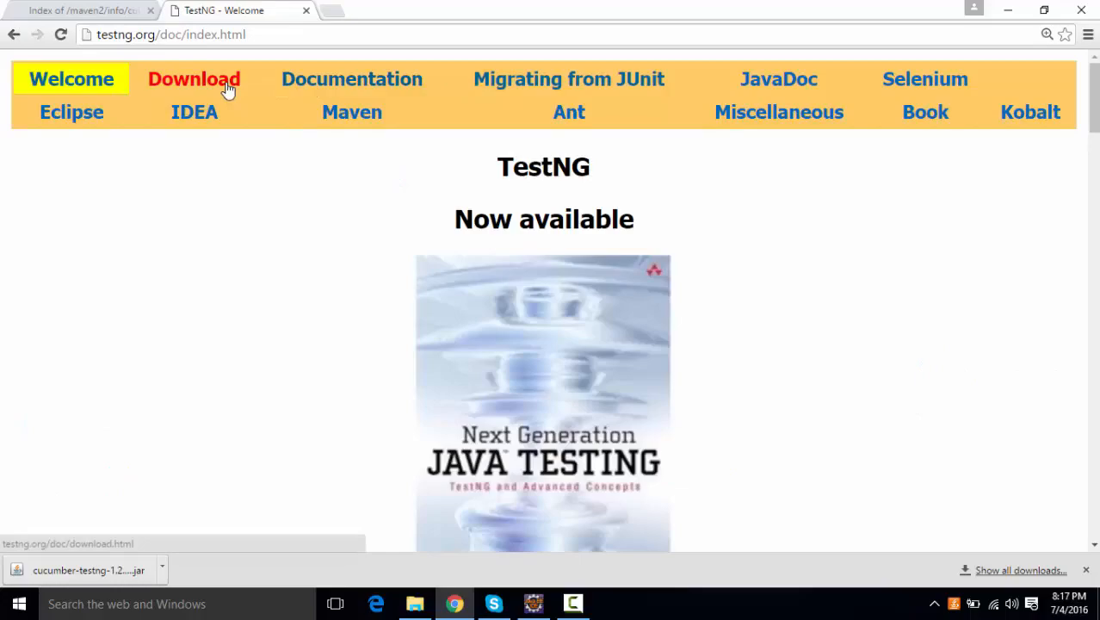
{"action": "left_click", "coordinate": [193, 78]}
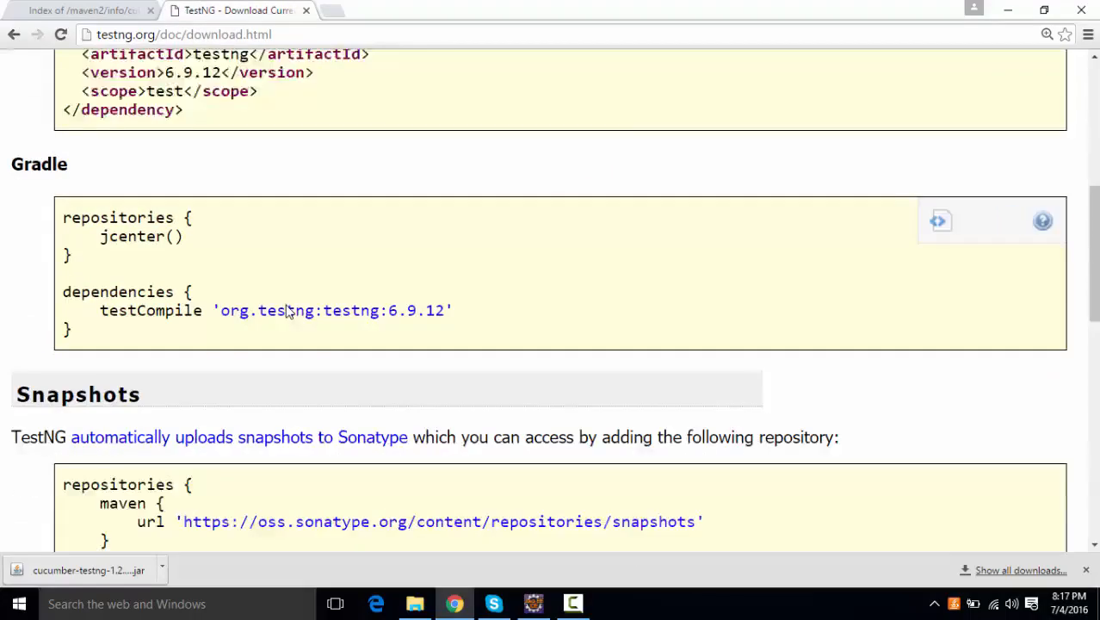
{"action": "scroll", "scroll_direction": "down", "scroll_amount": 3}
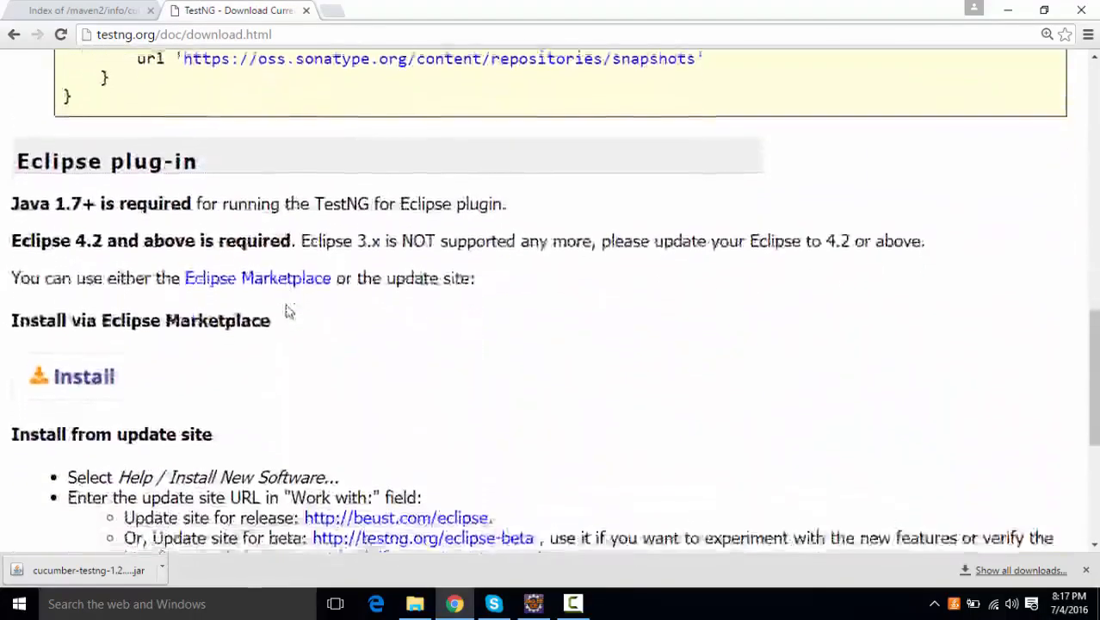
{"action": "scroll", "scroll_direction": "down", "scroll_amount": 3}
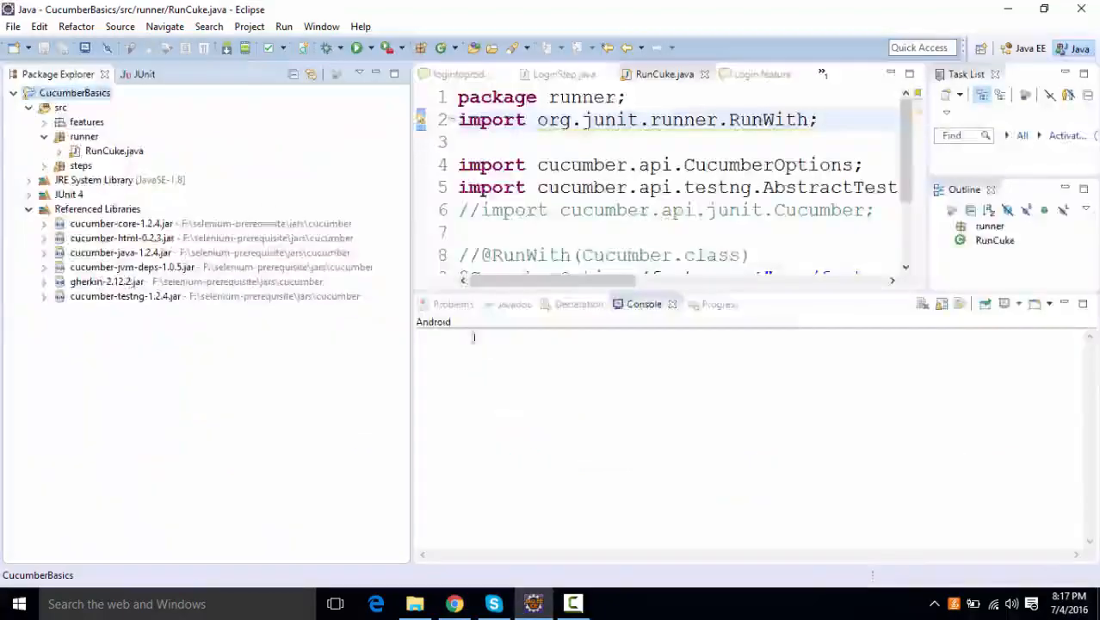
{"action": "mouse_move", "coordinate": [361, 26]}
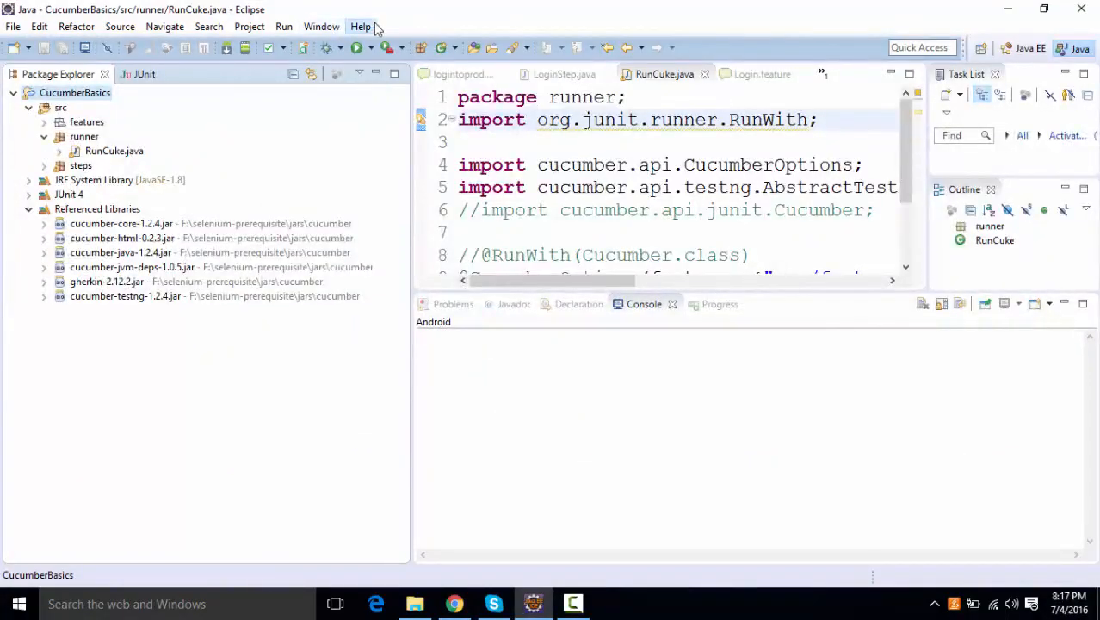
{"action": "left_click", "coordinate": [361, 27]}
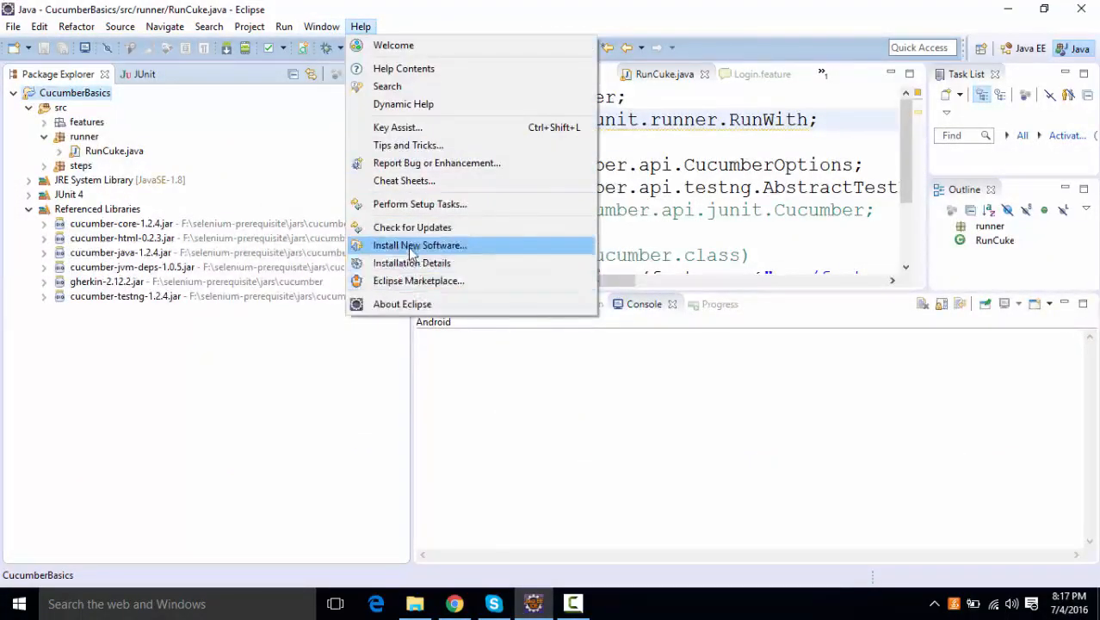
{"action": "left_click", "coordinate": [419, 245]}
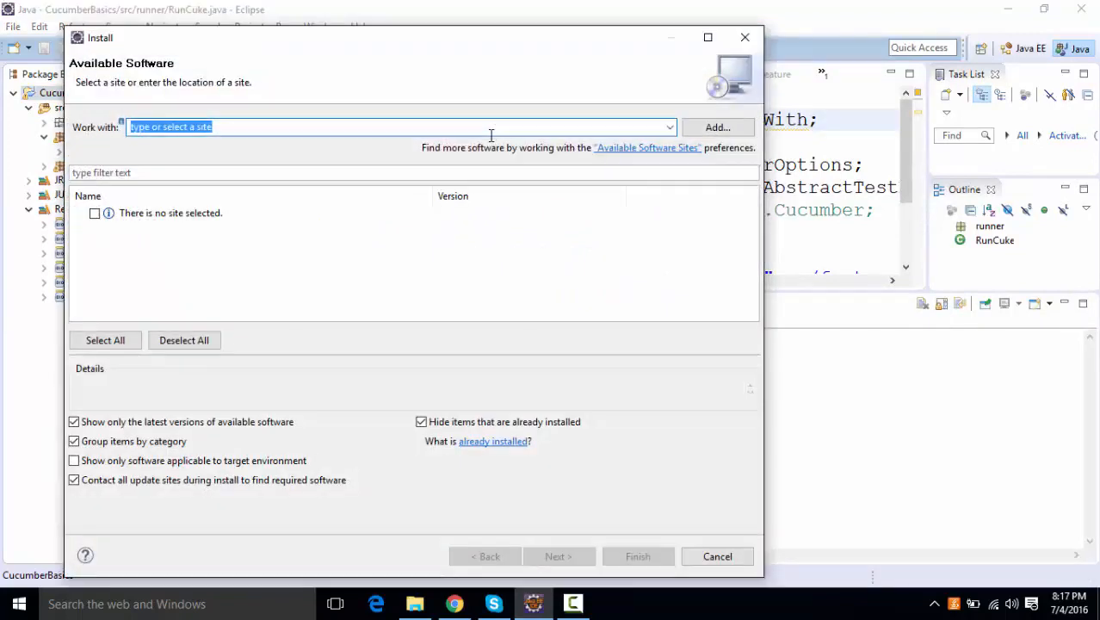
{"action": "type", "text": "http://beust.com/eclipse"}
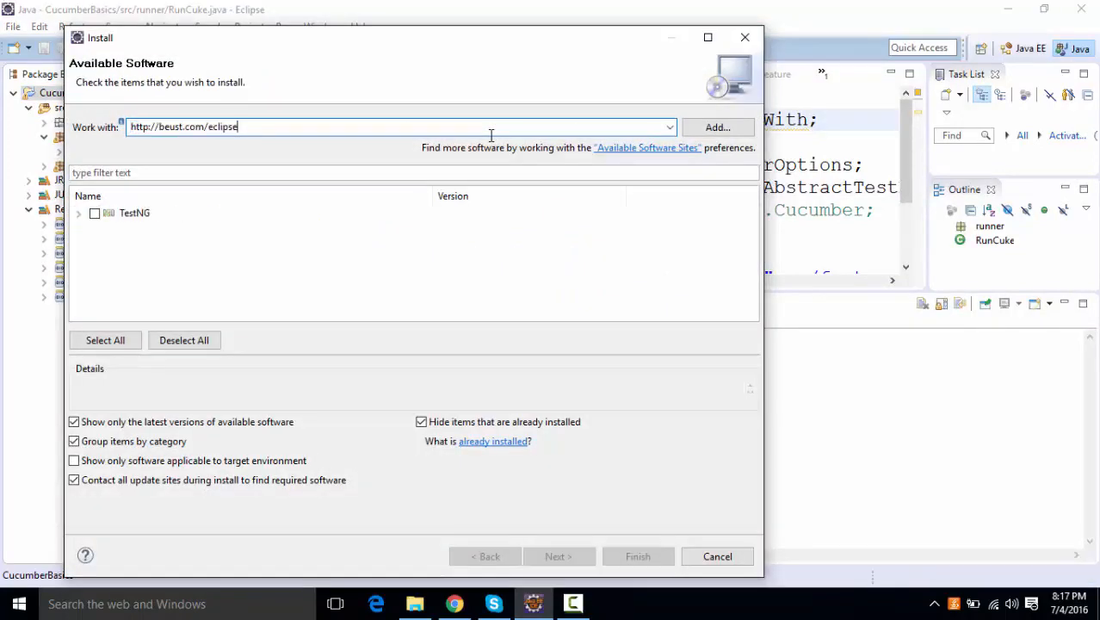
{"action": "left_click", "coordinate": [94, 213]}
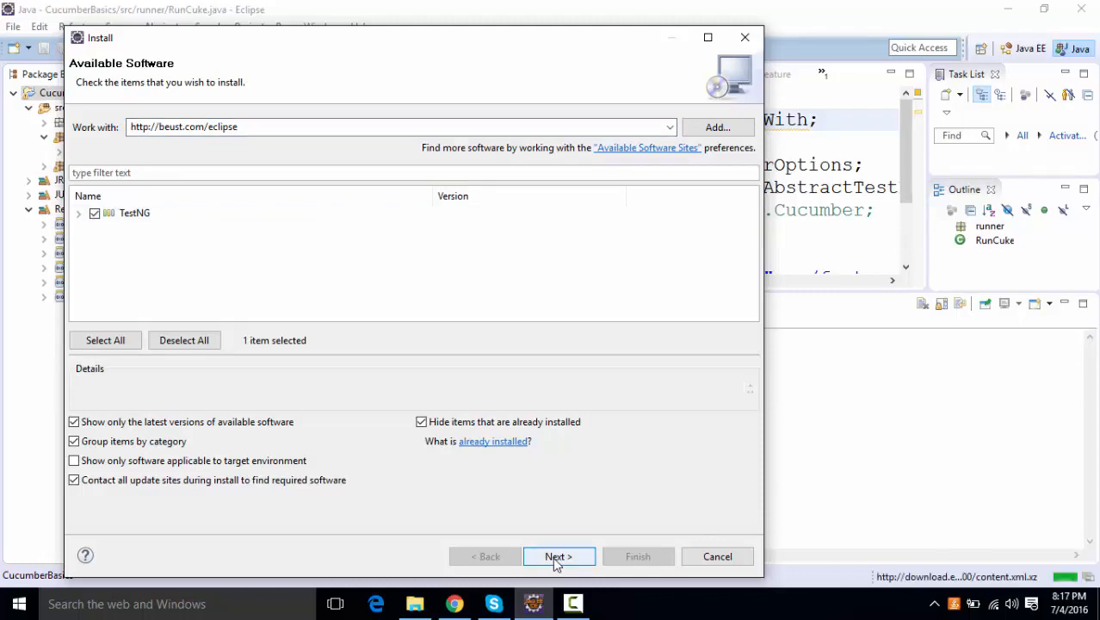
{"action": "mouse_move", "coordinate": [717, 556]}
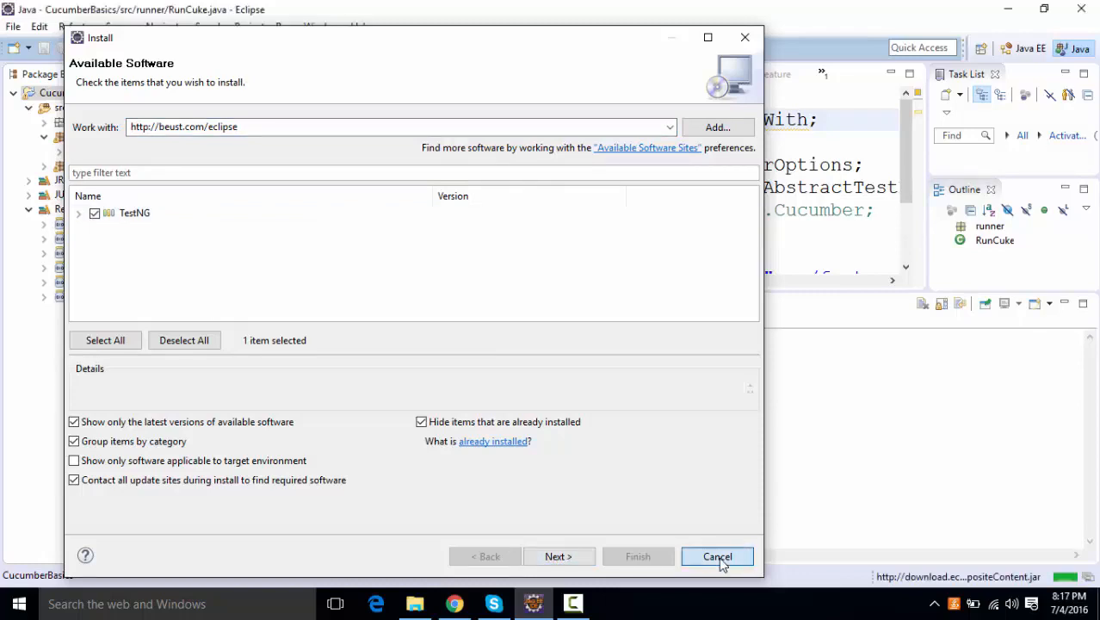
Cancel the install wizard and add the TestNG library to the CucumberBasics build path.
{"action": "left_click", "coordinate": [717, 556]}
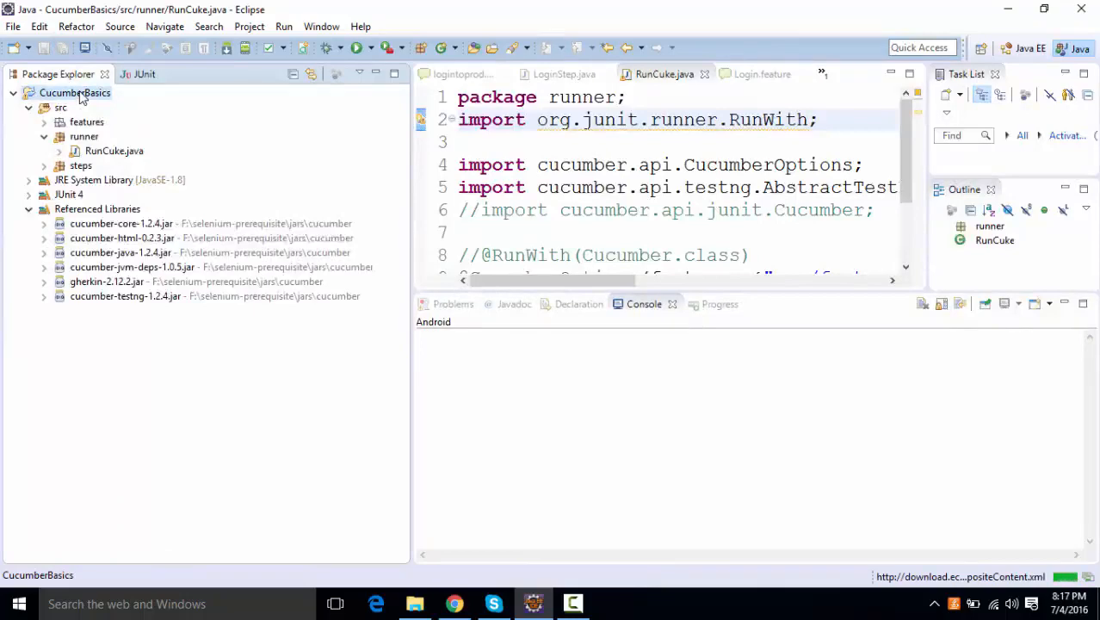
{"action": "right_click", "coordinate": [75, 92]}
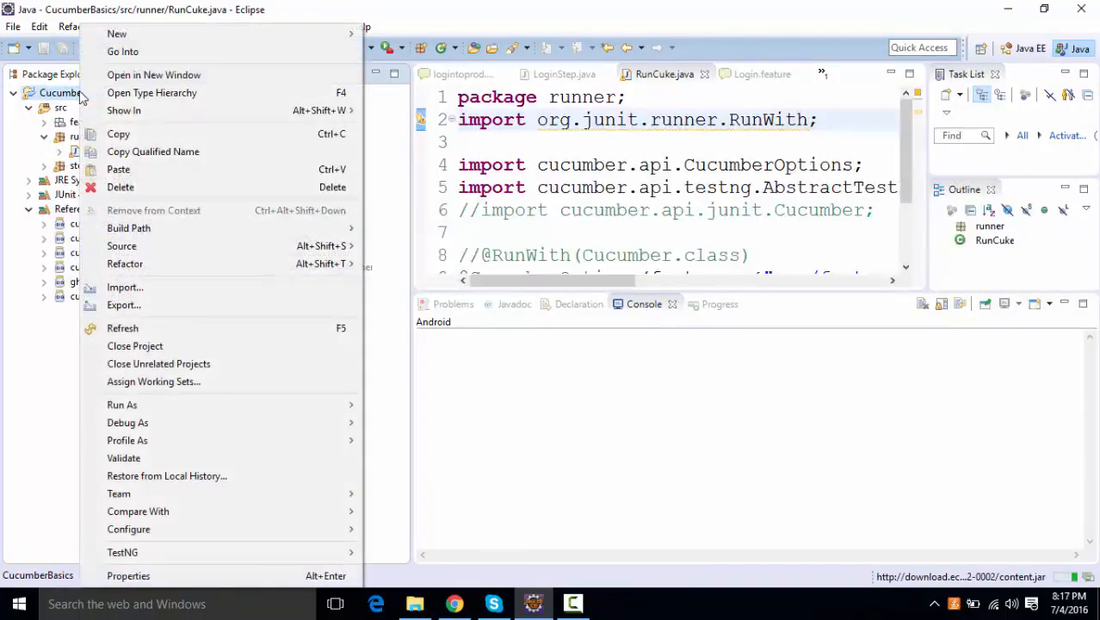
{"action": "mouse_move", "coordinate": [128, 227]}
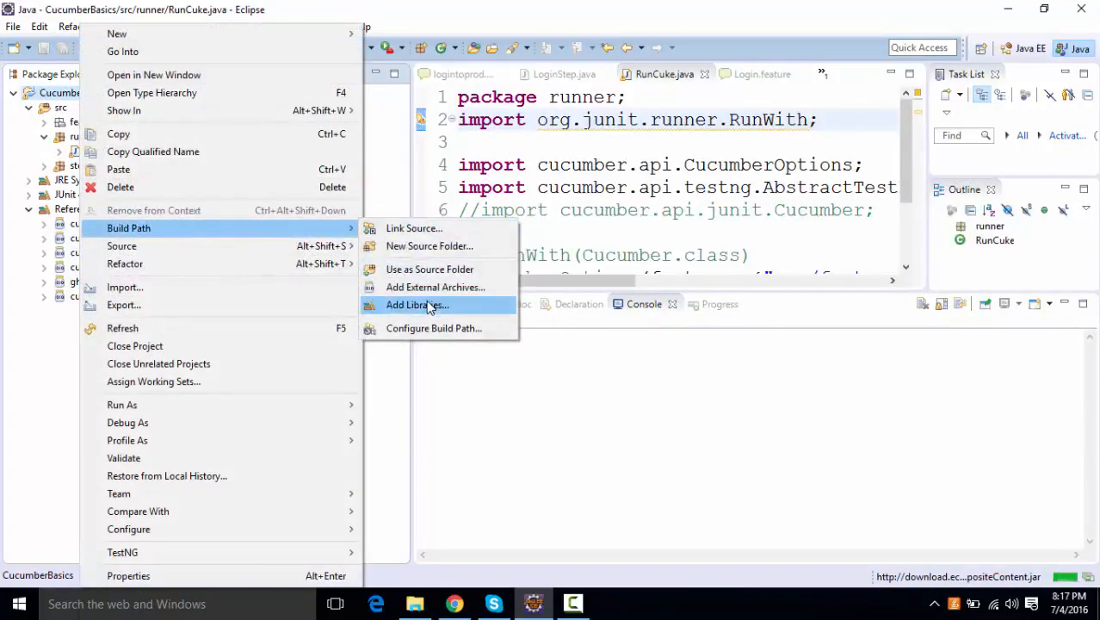
{"action": "left_click", "coordinate": [417, 304]}
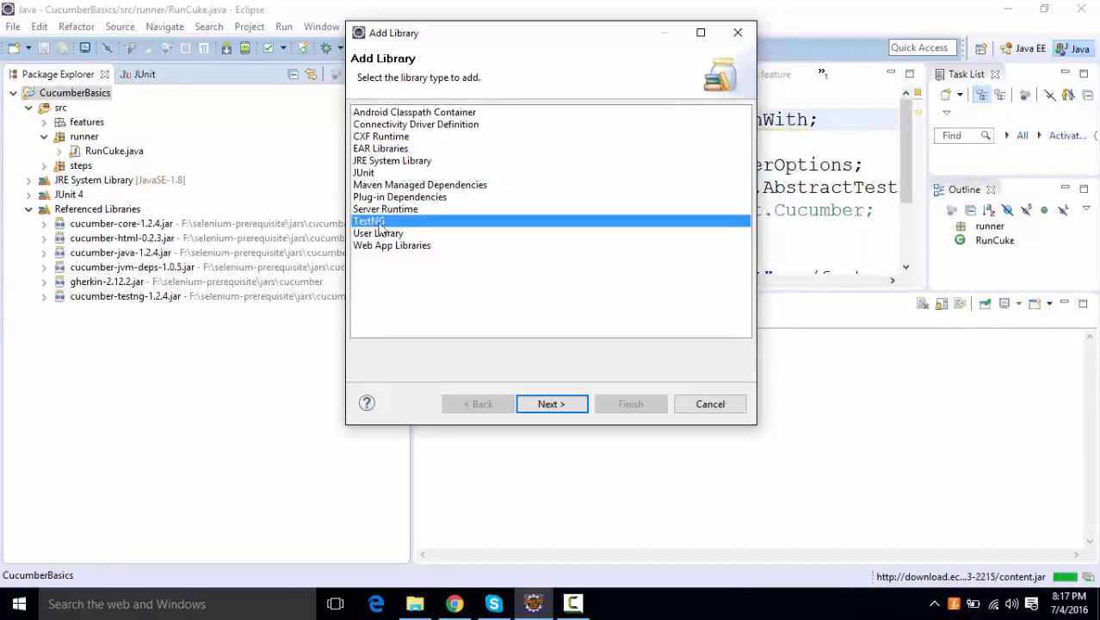
{"action": "left_click", "coordinate": [550, 404]}
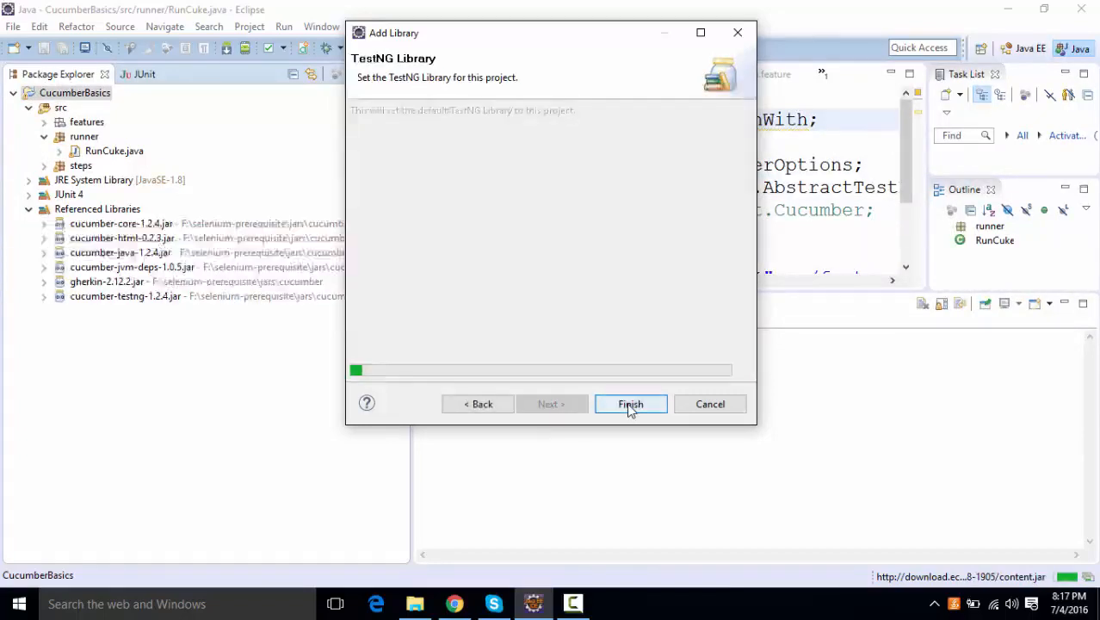
{"action": "left_click", "coordinate": [629, 404]}
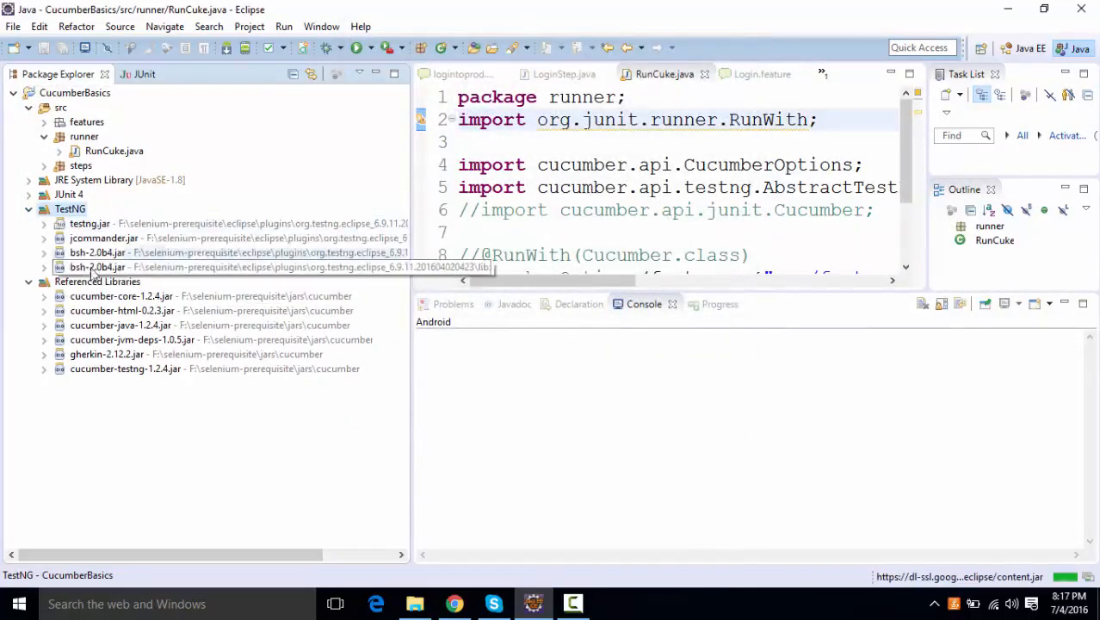
{"action": "left_click", "coordinate": [29, 208]}
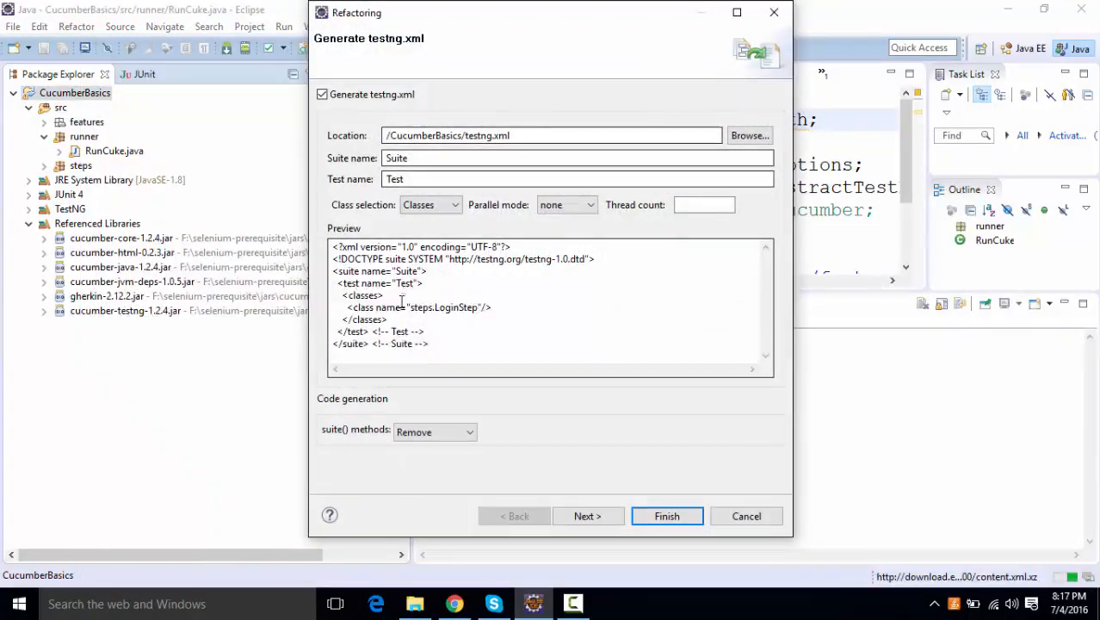
Confirm the /CucumberBasics/testng.xml location and finish generating the suite file.
{"action": "left_click", "coordinate": [520, 135]}
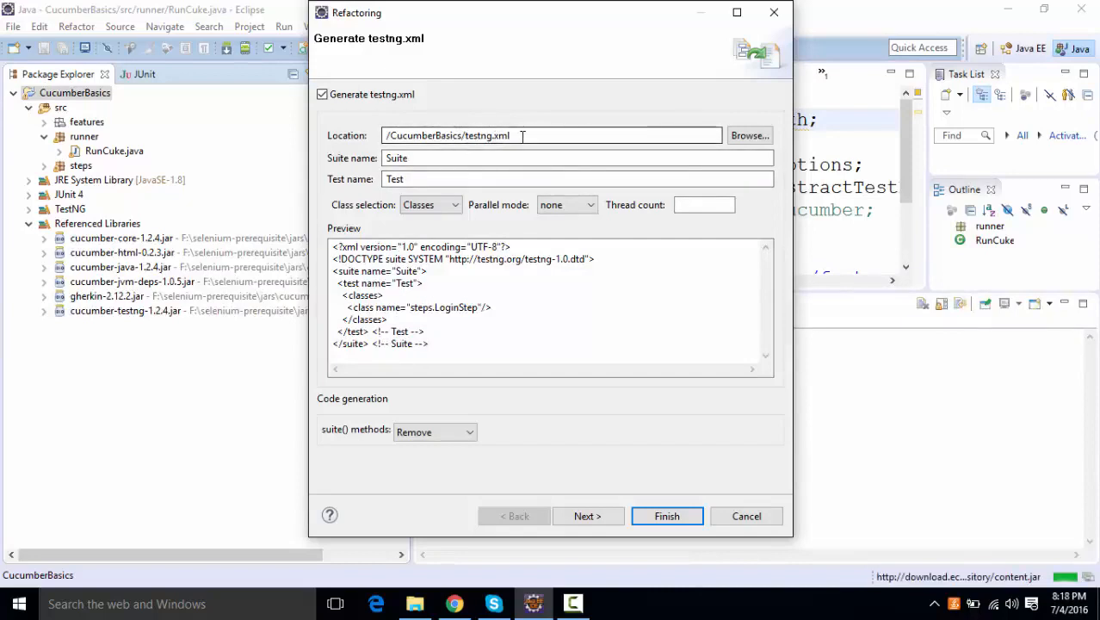
{"action": "double_click", "coordinate": [486, 135]}
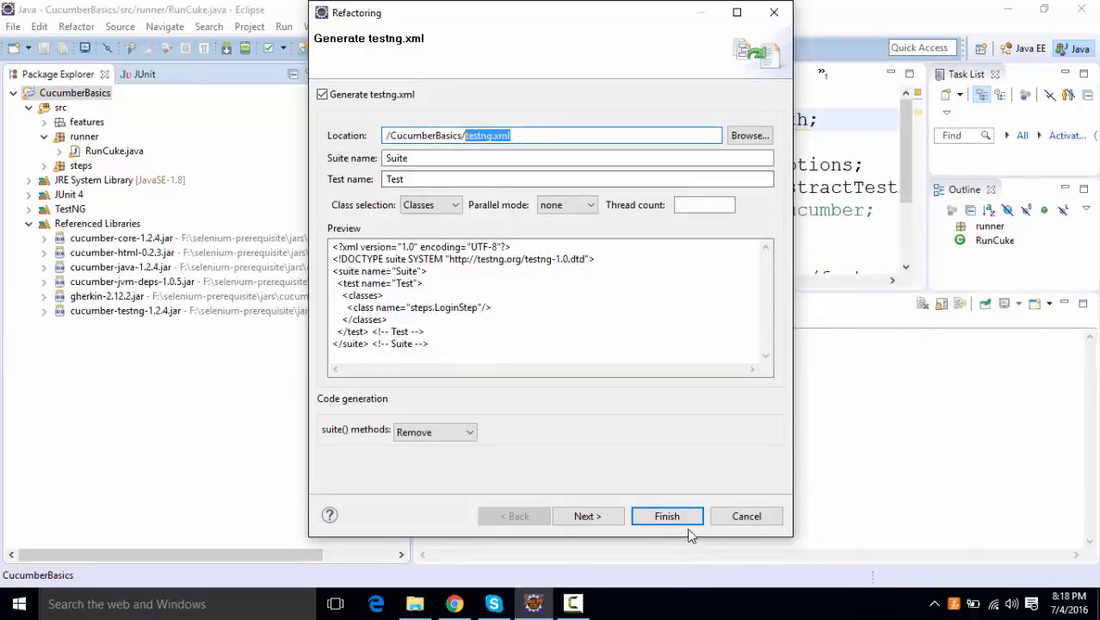
{"action": "left_click", "coordinate": [667, 516]}
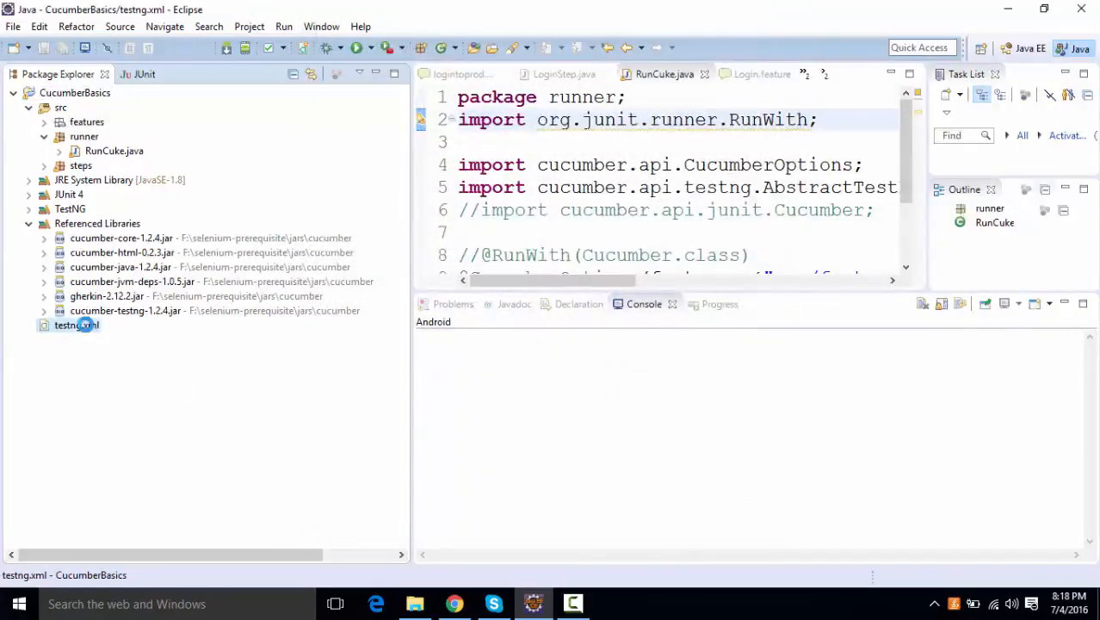
Change the testng.xml class name from steps.LoginStep to runner.RunCuke and save the file.
{"action": "double_click", "coordinate": [75, 325]}
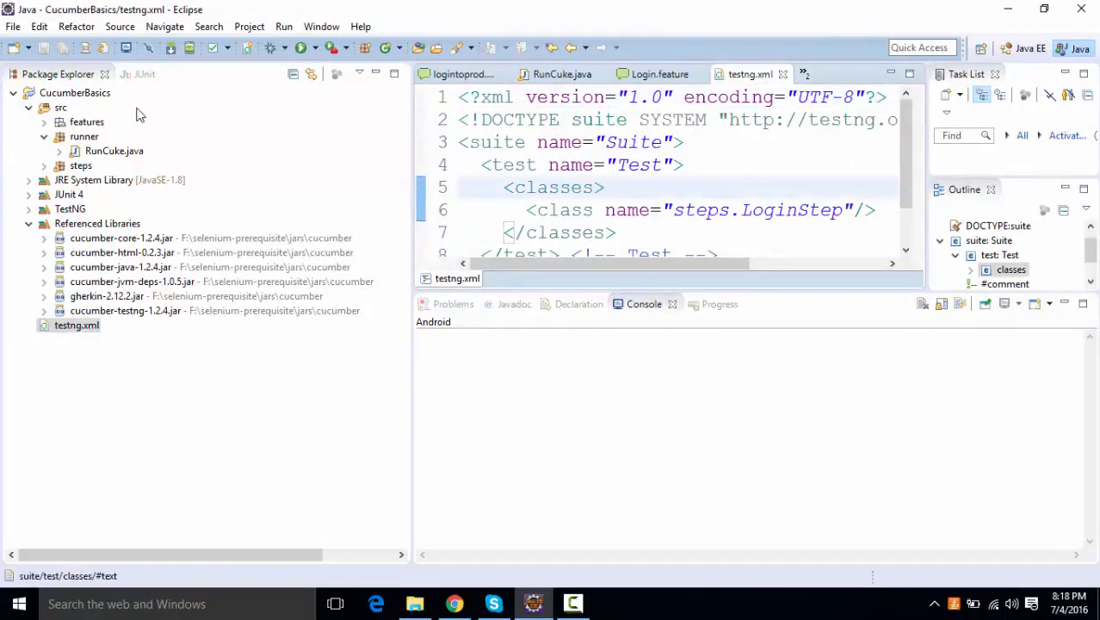
{"action": "mouse_move", "coordinate": [482, 203]}
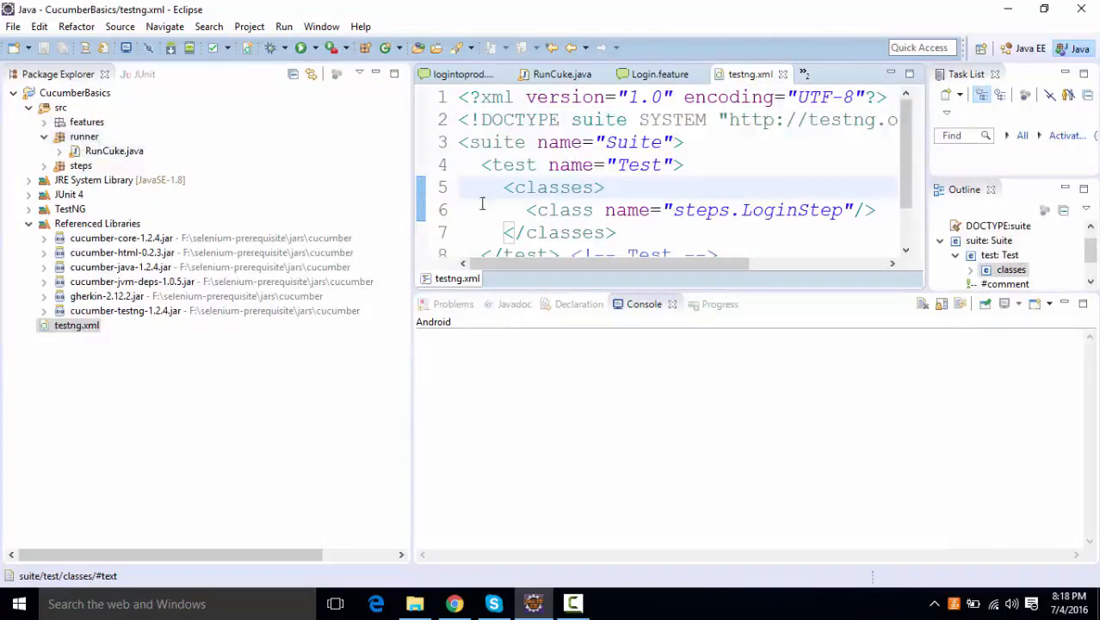
{"action": "mouse_move", "coordinate": [706, 210]}
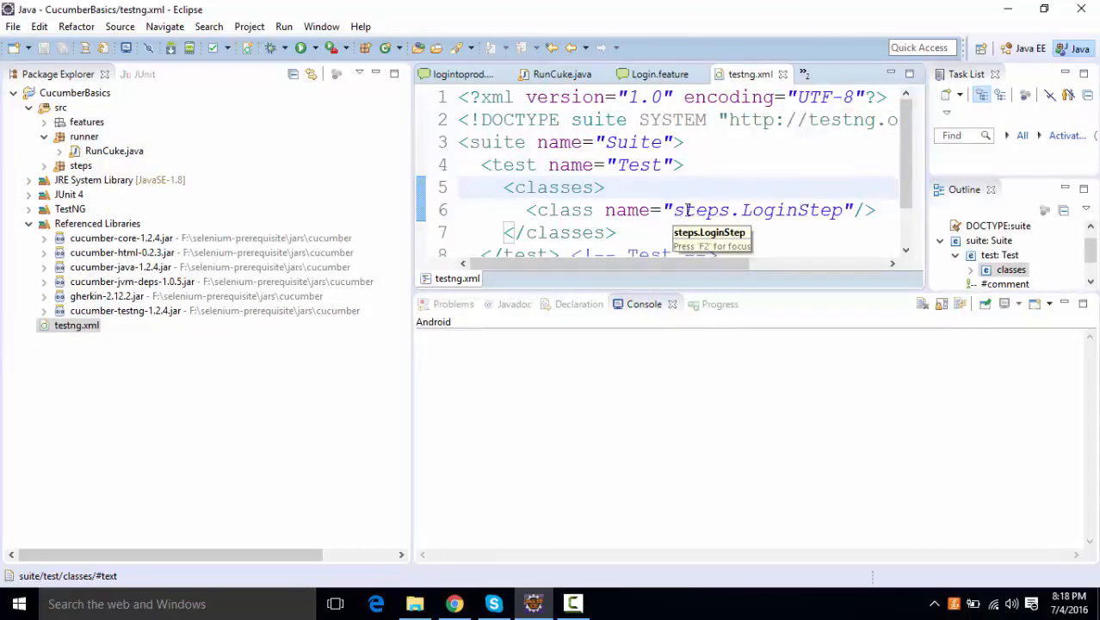
{"action": "type", "text": "runner"}
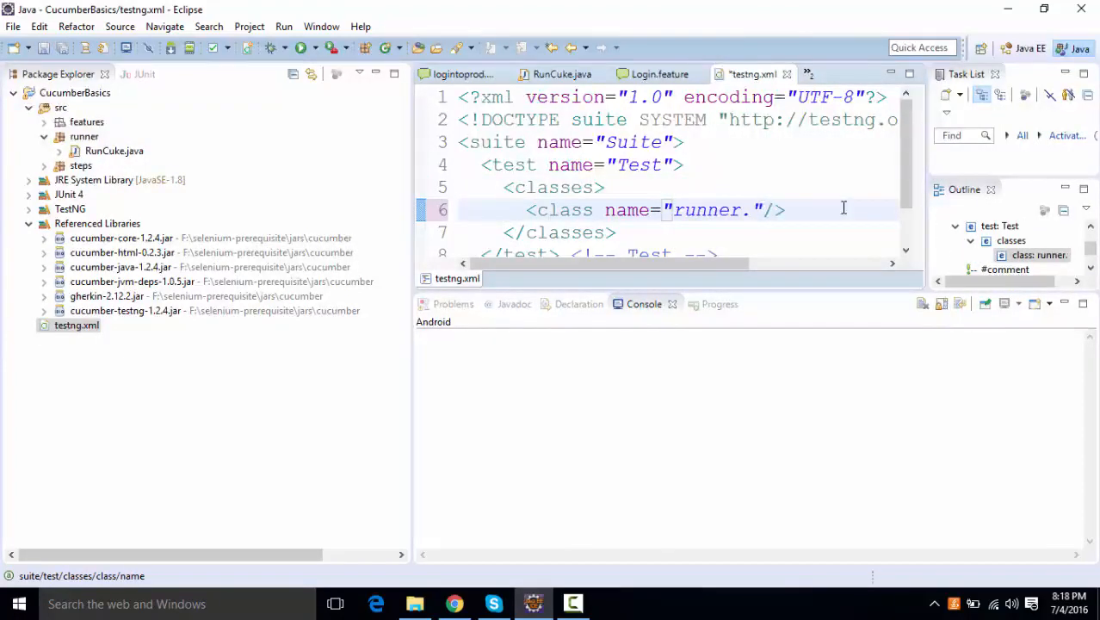
{"action": "type", "text": "RunCuke"}
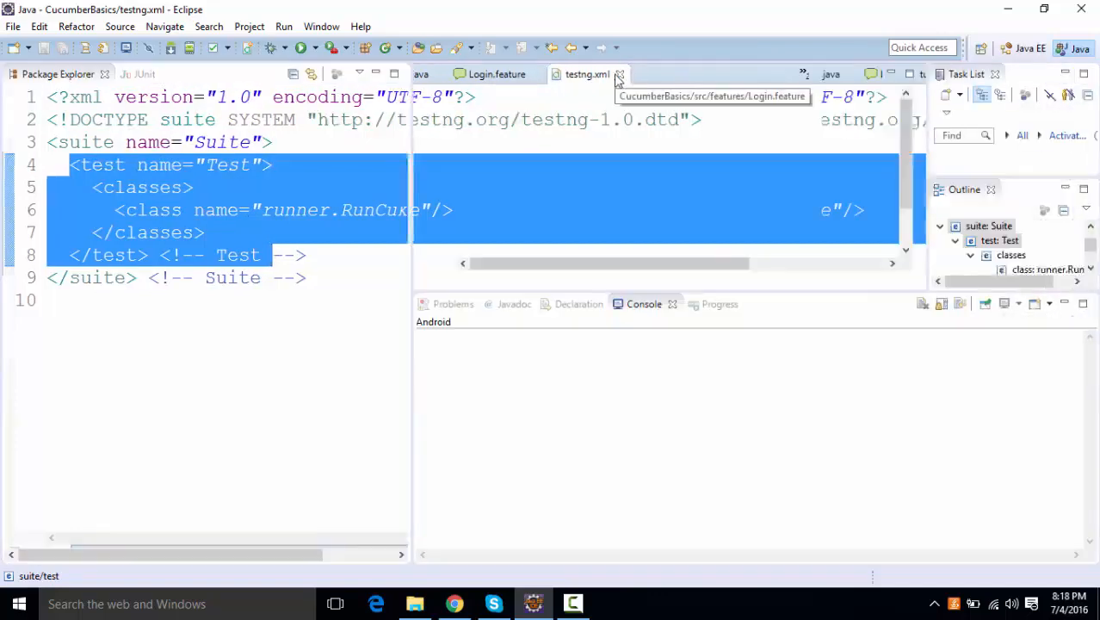
{"action": "left_click", "coordinate": [69, 325]}
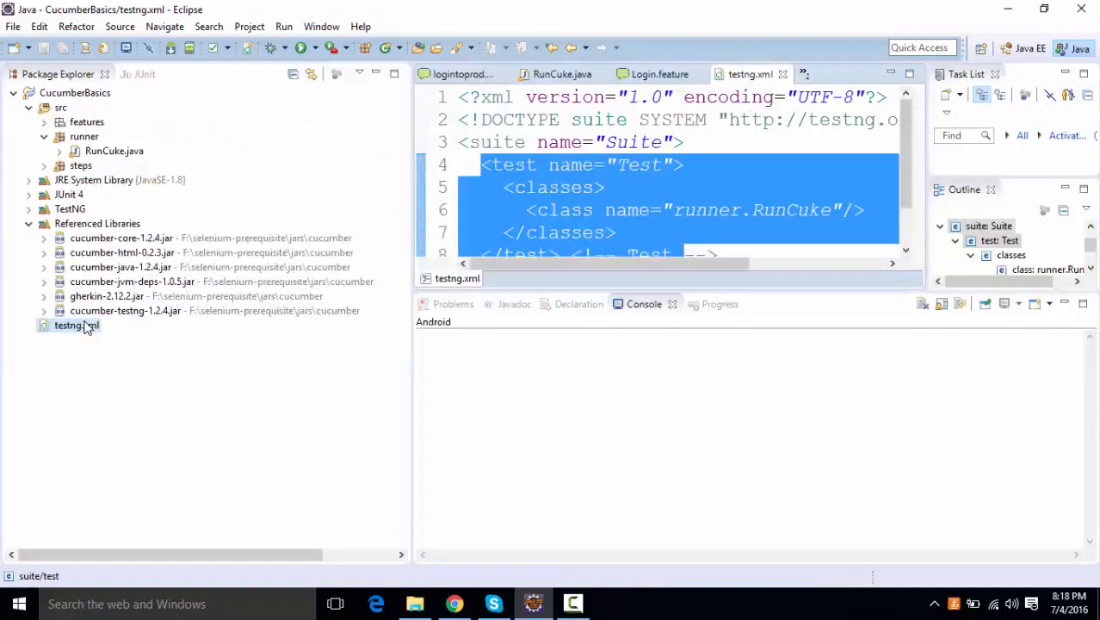
Run testng.xml as a TestNG Suite and check Console and results show both RunCuke features passing.
{"action": "right_click", "coordinate": [76, 324]}
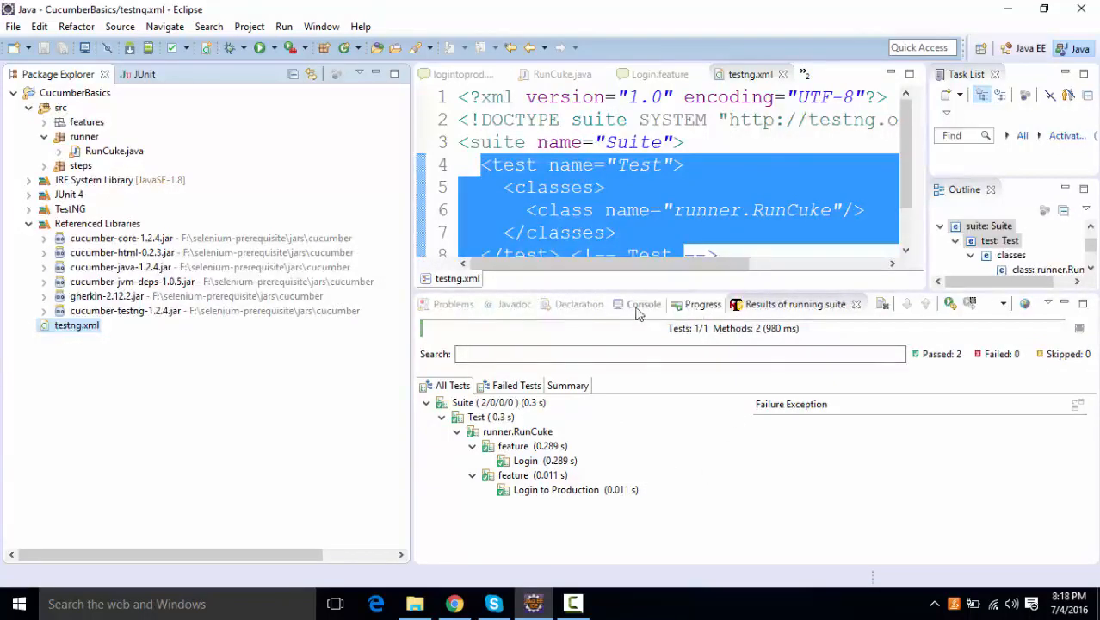
{"action": "left_click", "coordinate": [643, 304]}
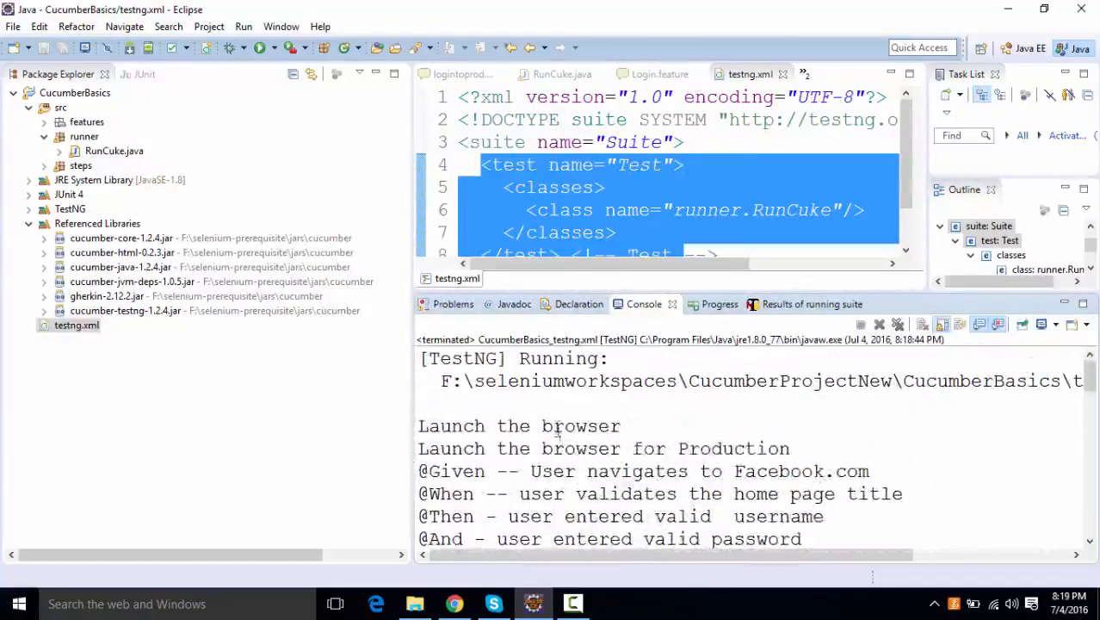
{"action": "left_click", "coordinate": [795, 304]}
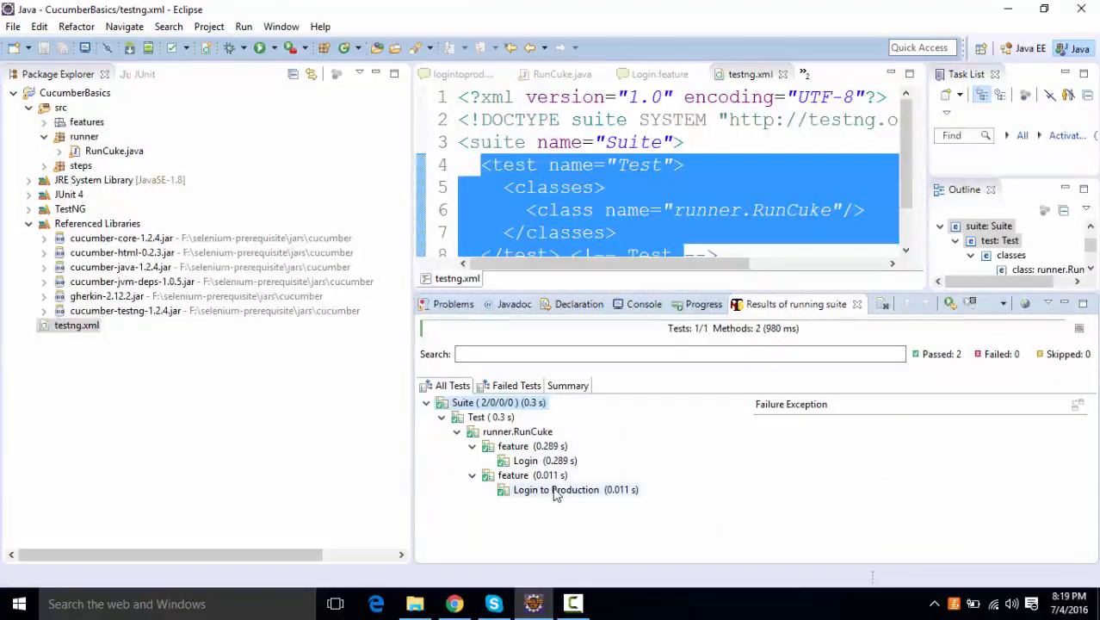
{"action": "left_click", "coordinate": [472, 475]}
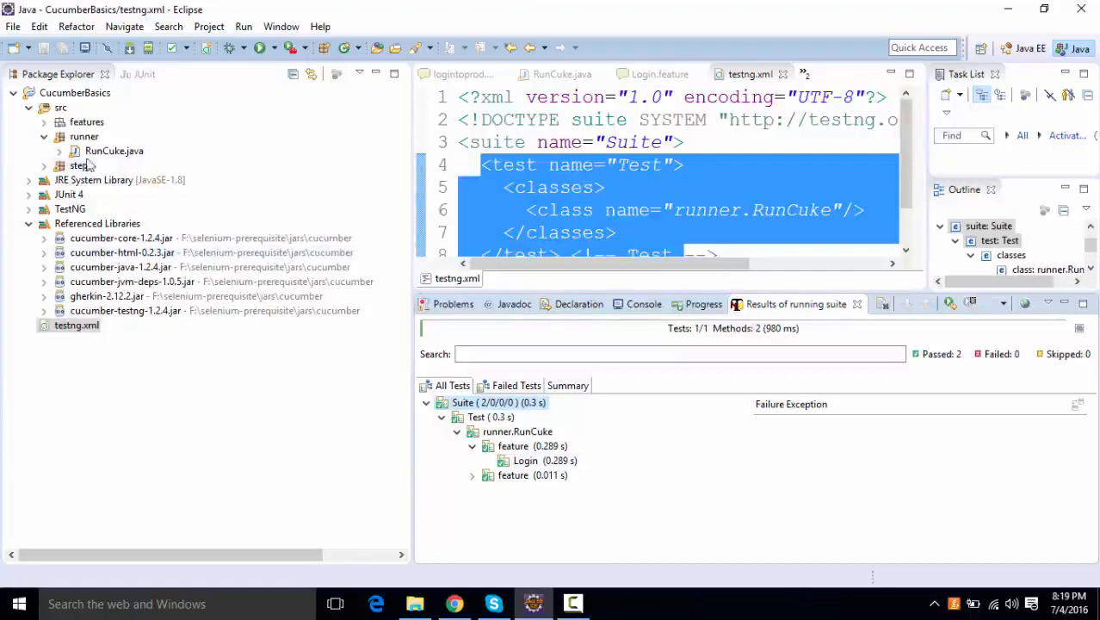
Expand the features and steps folders and highlight the Login.feature example data rows.
{"action": "left_click", "coordinate": [45, 166]}
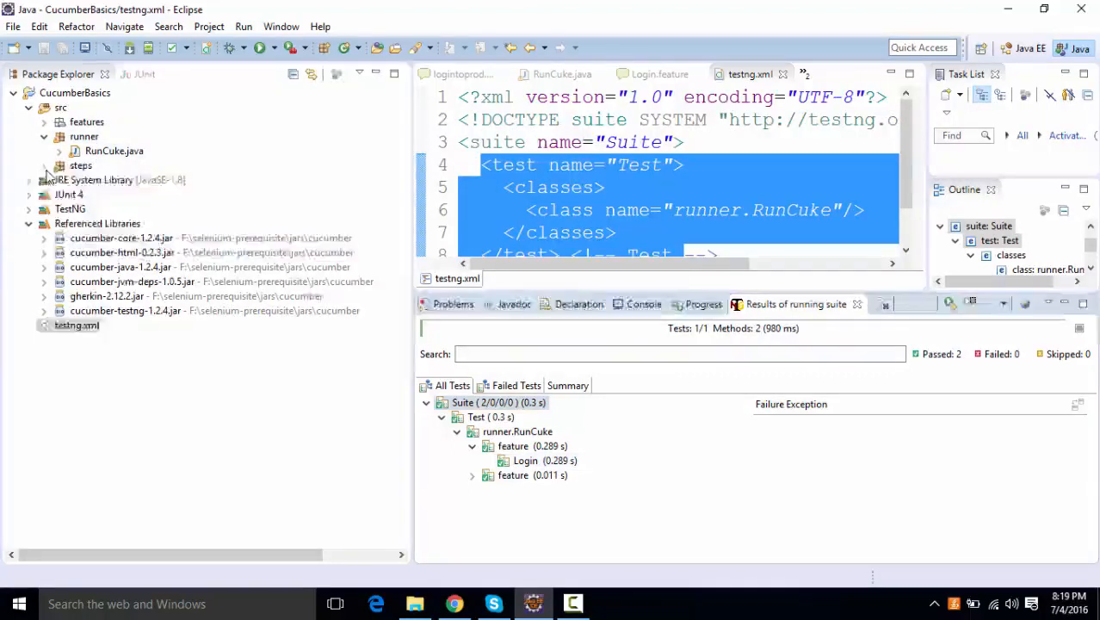
{"action": "left_click", "coordinate": [80, 165]}
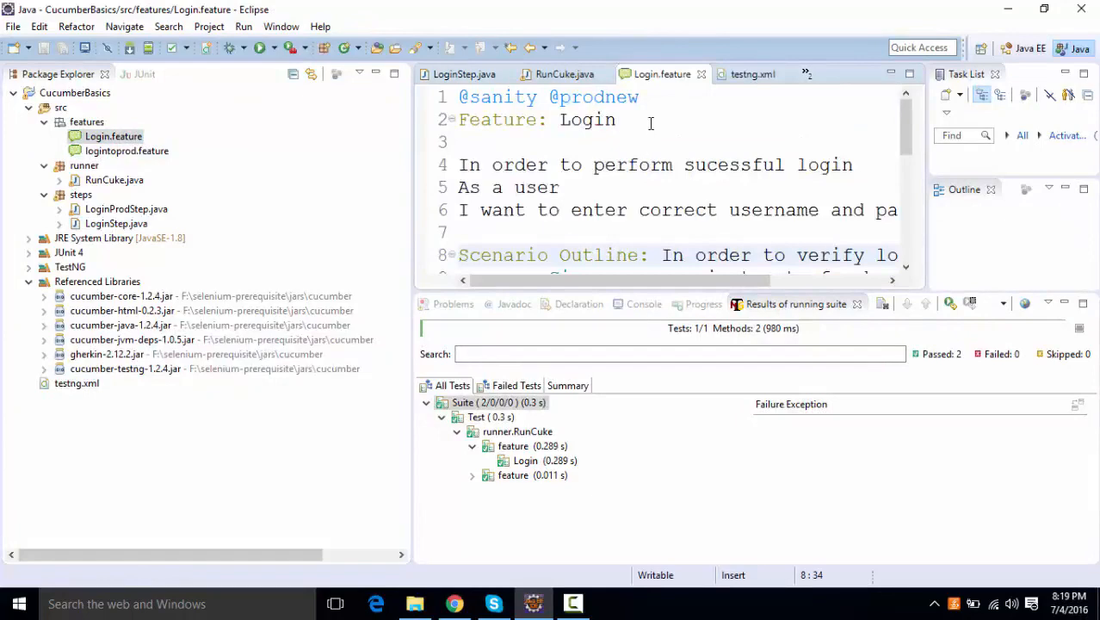
{"action": "scroll", "scroll_direction": "down", "scroll_amount": 3}
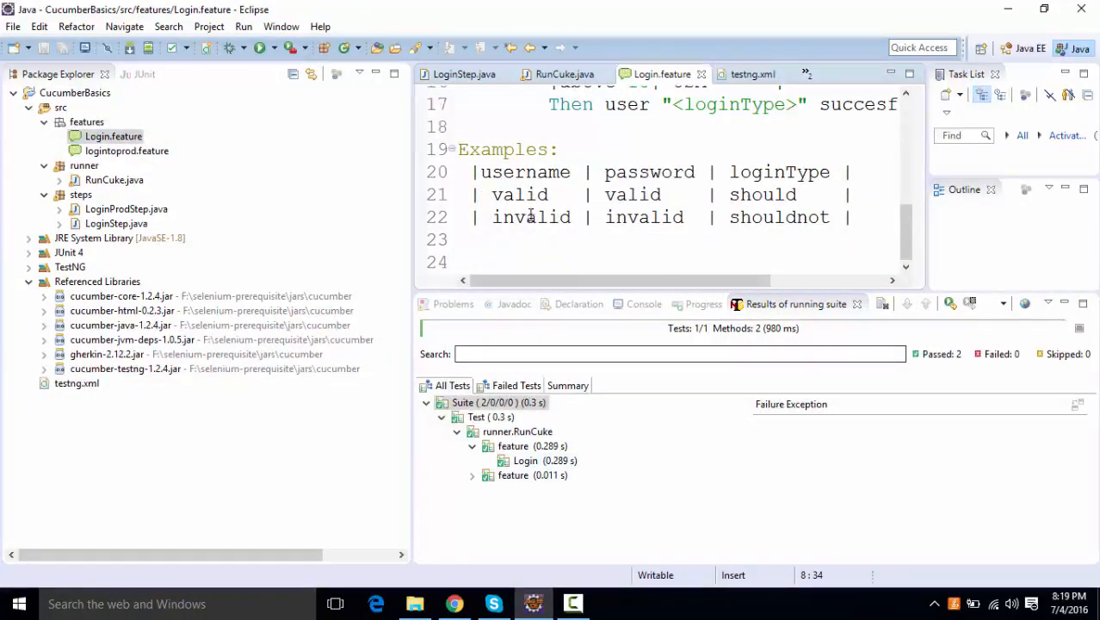
{"action": "left_click_drag", "start_coordinate": [474, 193], "coordinate": [847, 217]}
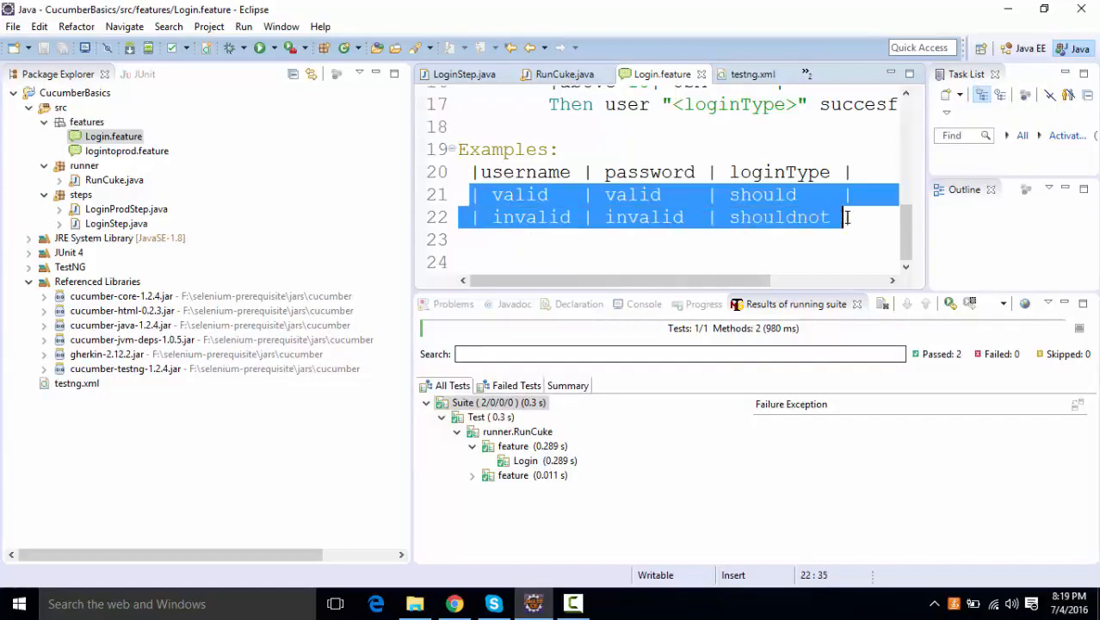
Expand the Login to Production results and review logintoprod.feature's scenarios against them.
{"action": "left_click", "coordinate": [472, 475]}
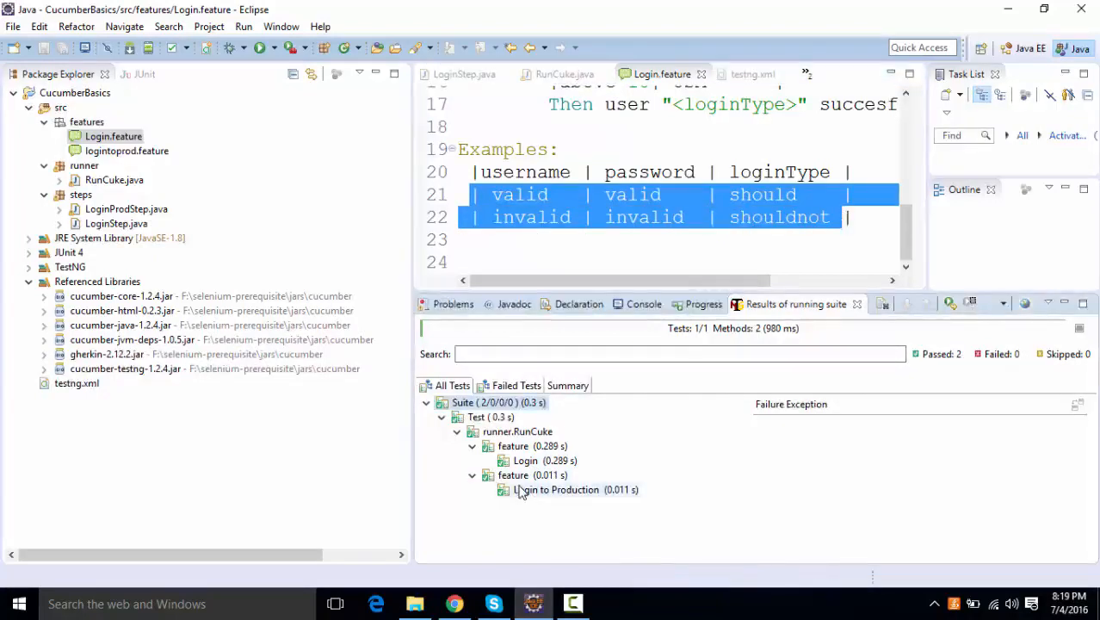
{"action": "double_click", "coordinate": [127, 150]}
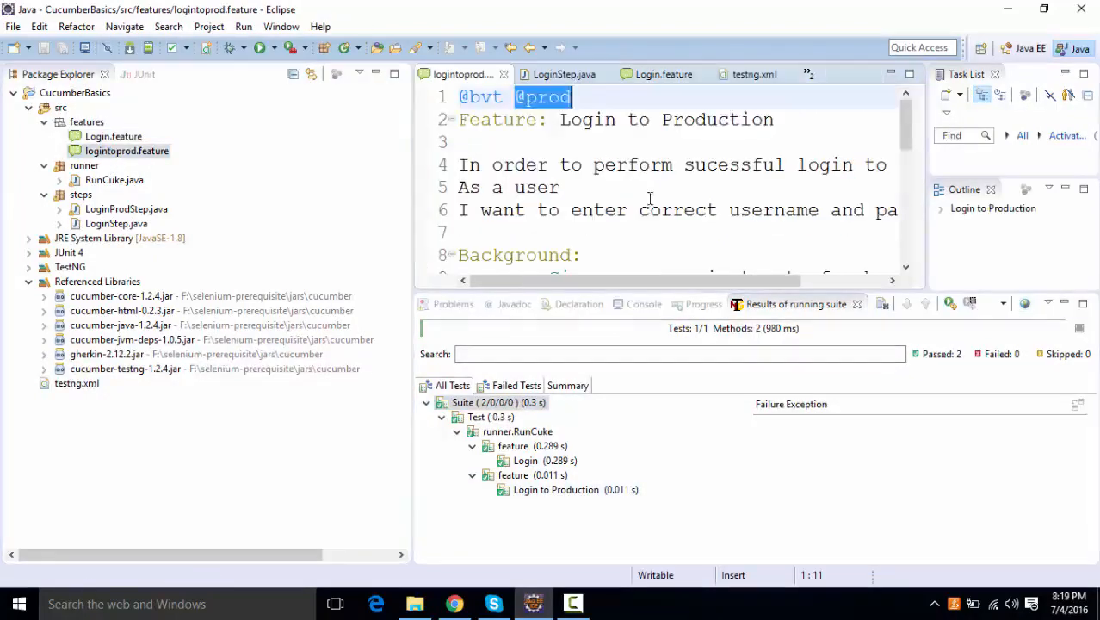
{"action": "scroll", "scroll_direction": "down", "scroll_amount": 3}
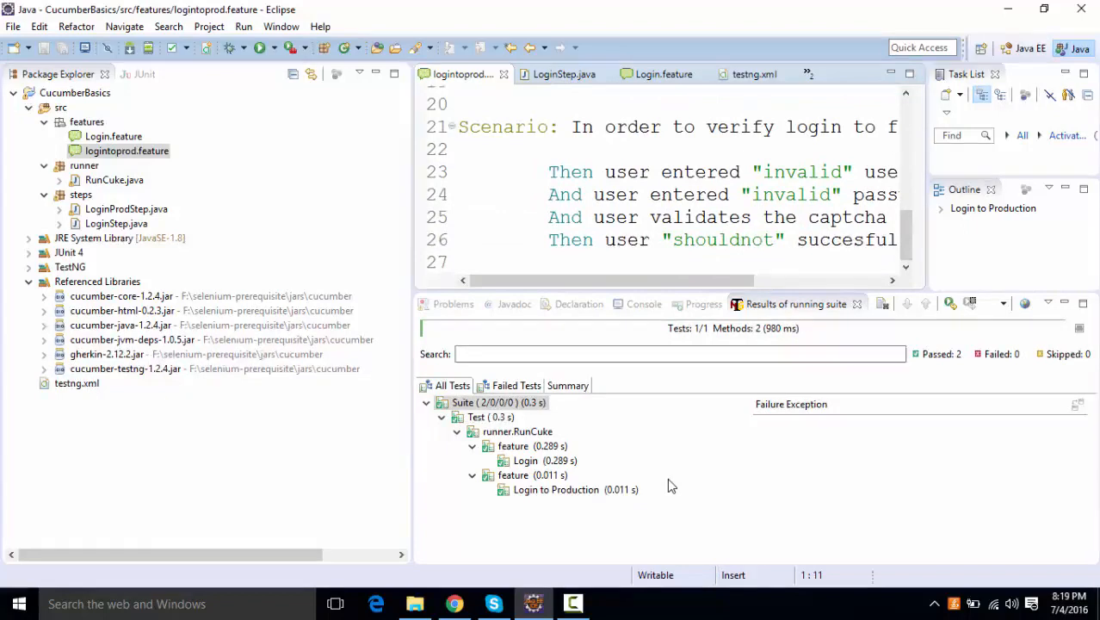
{"action": "mouse_move", "coordinate": [644, 303]}
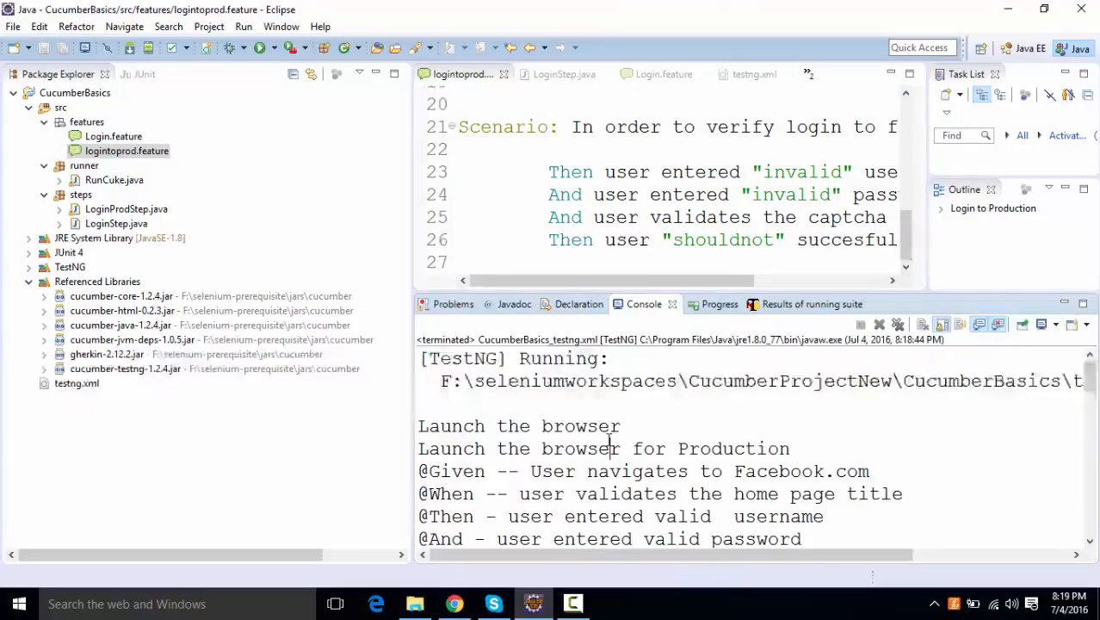
{"action": "scroll", "scroll_direction": "down", "scroll_amount": 3}
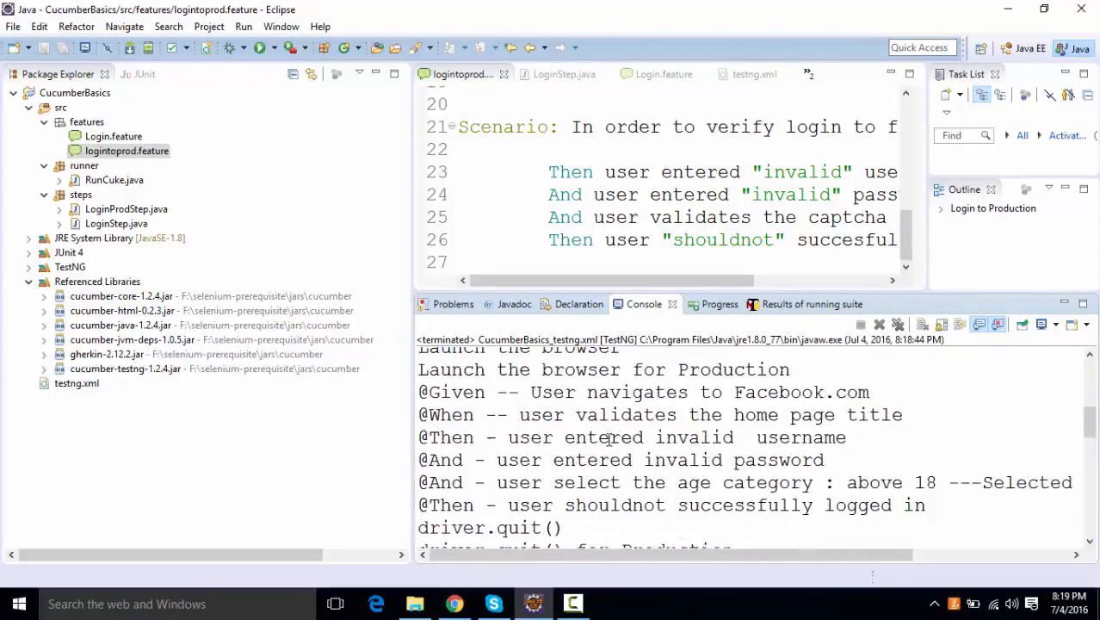
{"action": "scroll", "scroll_direction": "down", "scroll_amount": 3}
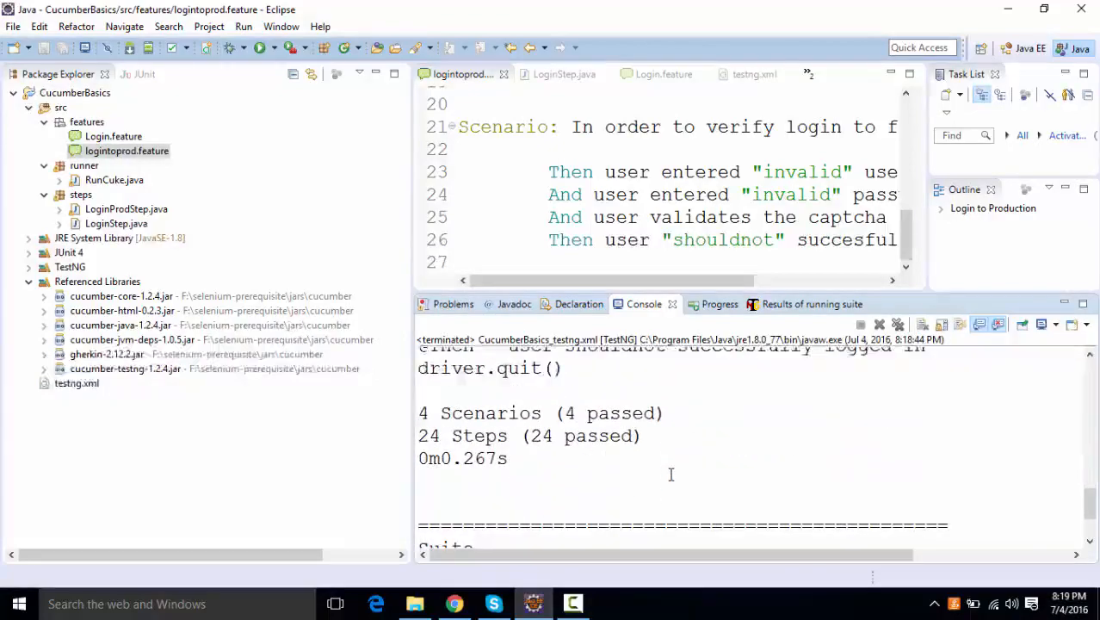
{"action": "scroll", "scroll_direction": "down", "scroll_amount": 3}
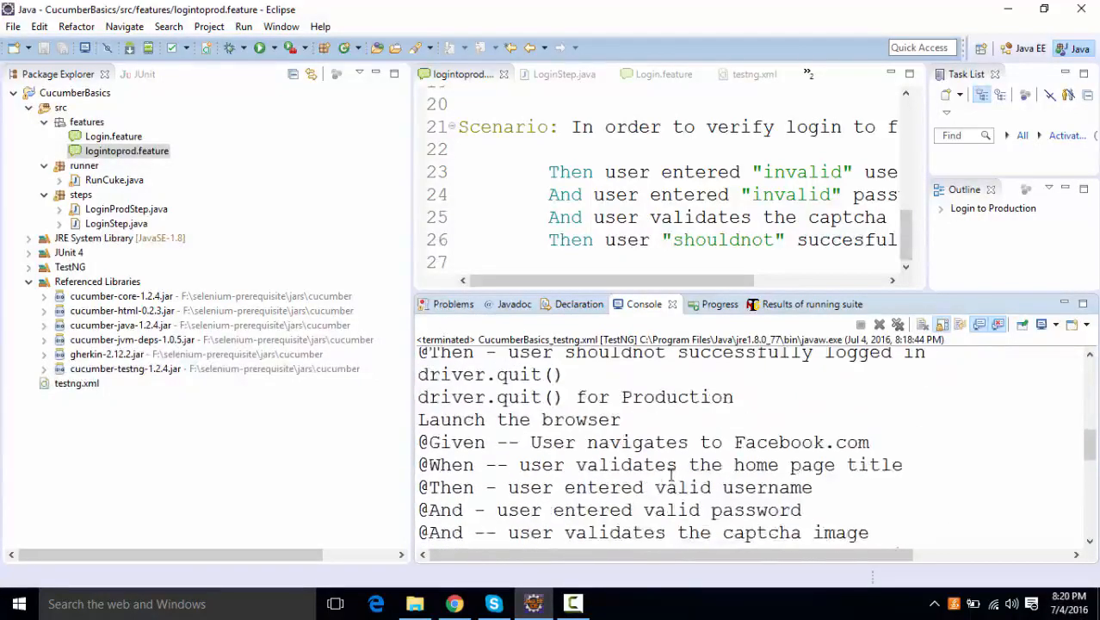